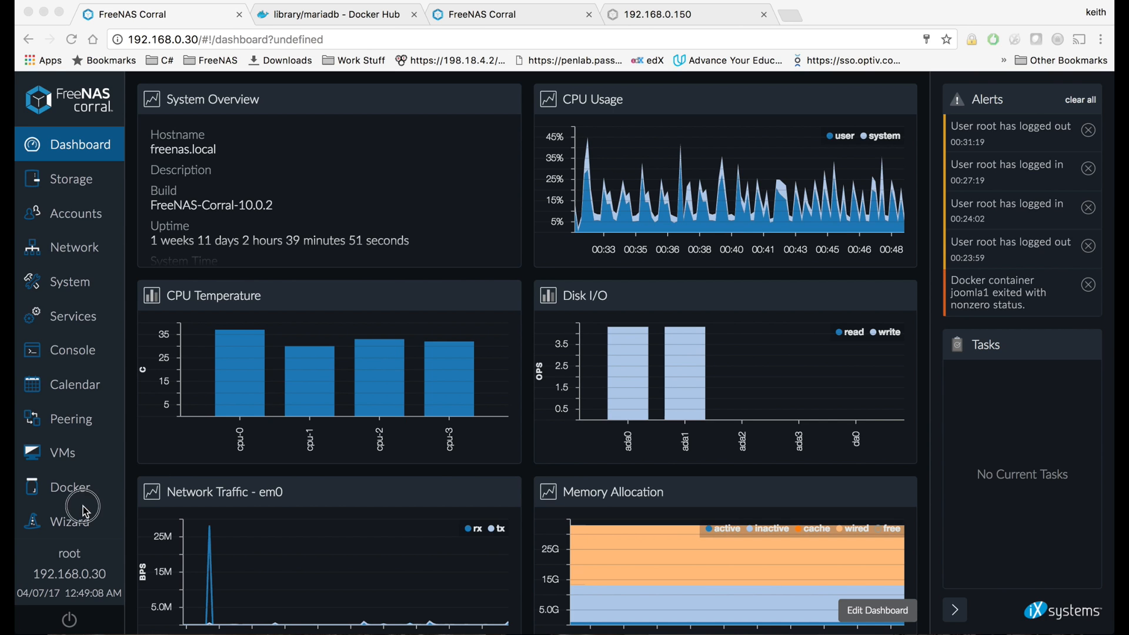
Step: Create a Docker collection named dockeroffical pointing at the library collection and save it
click(69, 486)
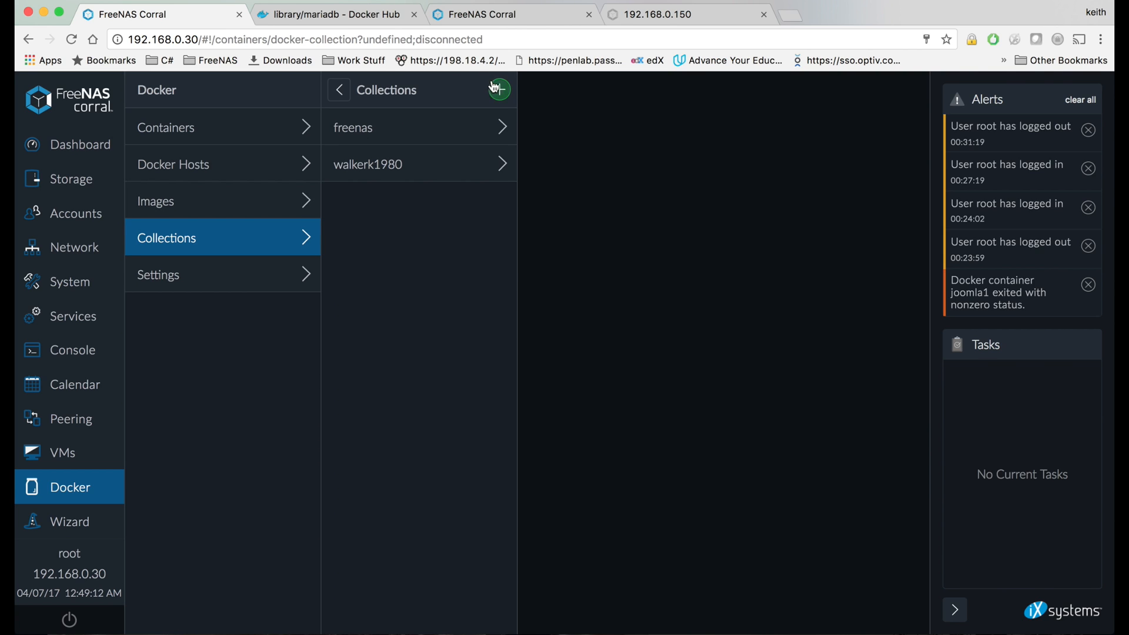
click(497, 90)
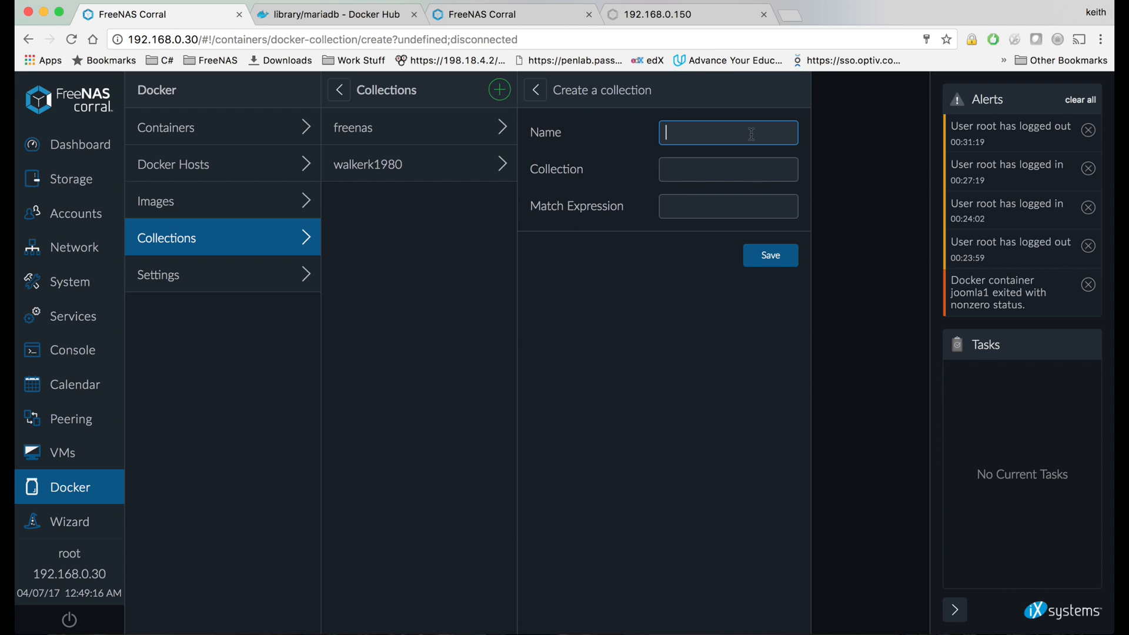
text(dockeroffica)
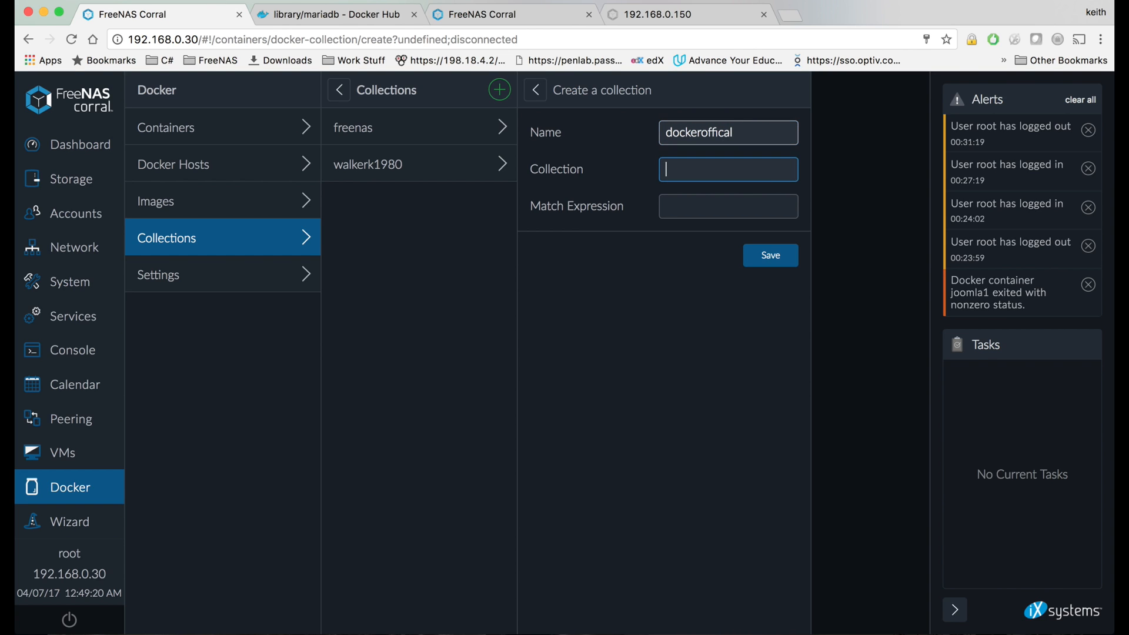
text(library)
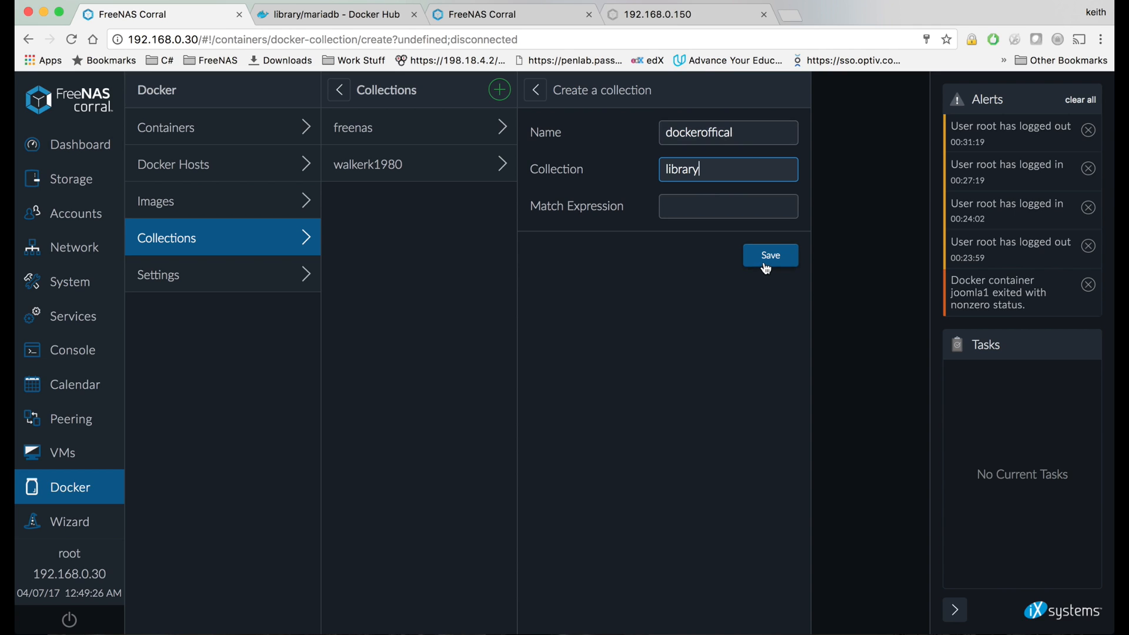
click(769, 256)
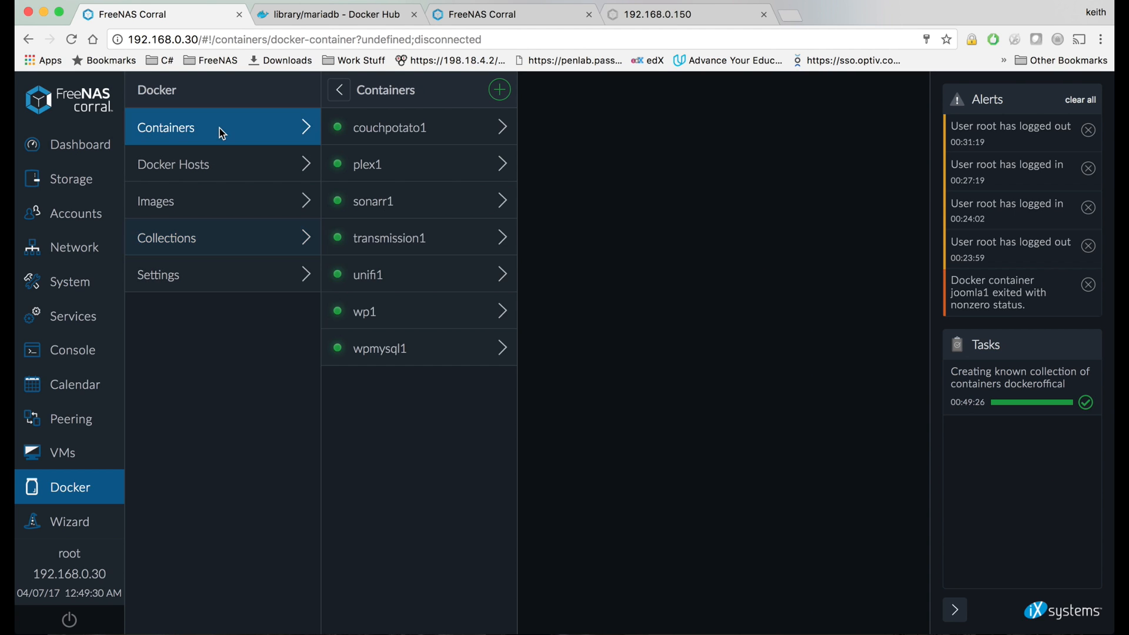
Step: Start a new container from the dockeroffical collection and locate the mariadb image in the list
click(499, 90)
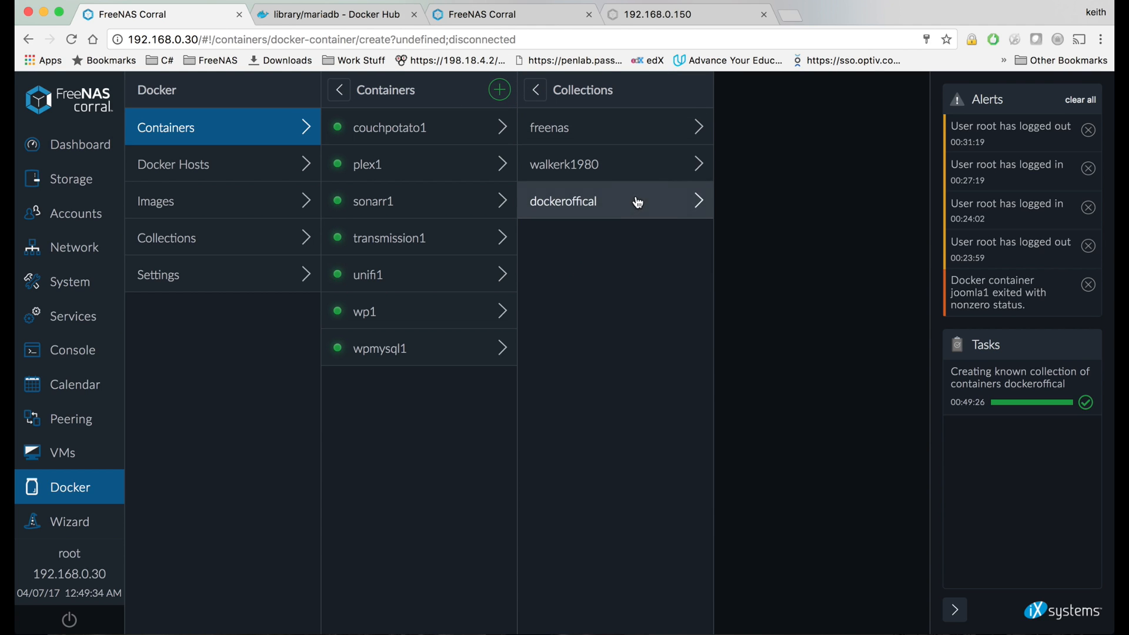
click(563, 201)
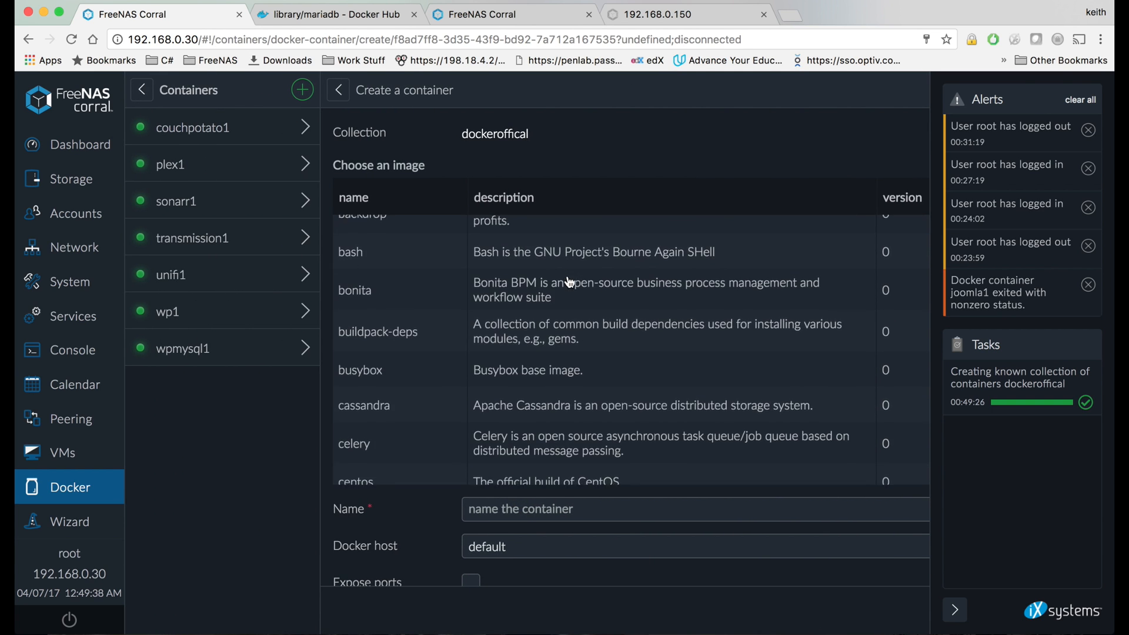
scroll(down, 3)
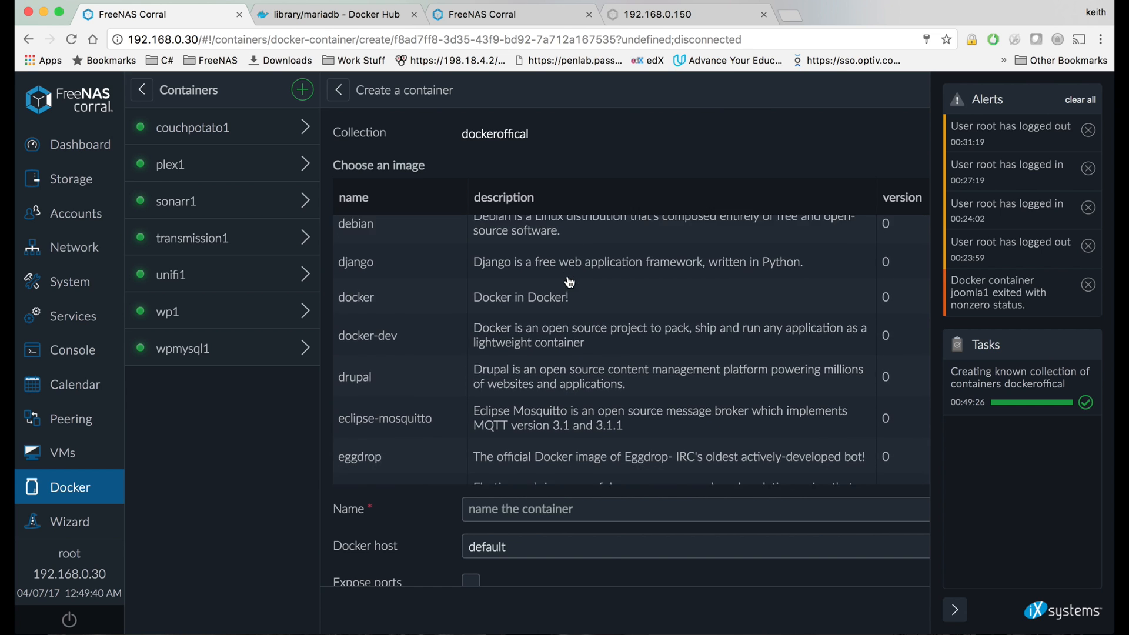
scroll(down, 3)
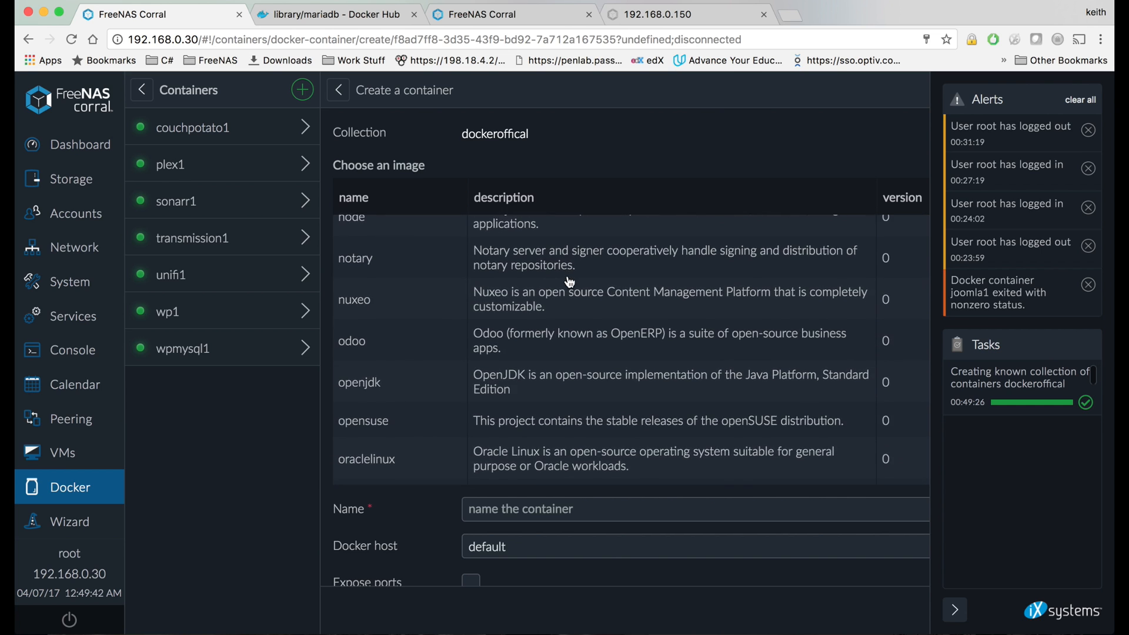
scroll(down, 3)
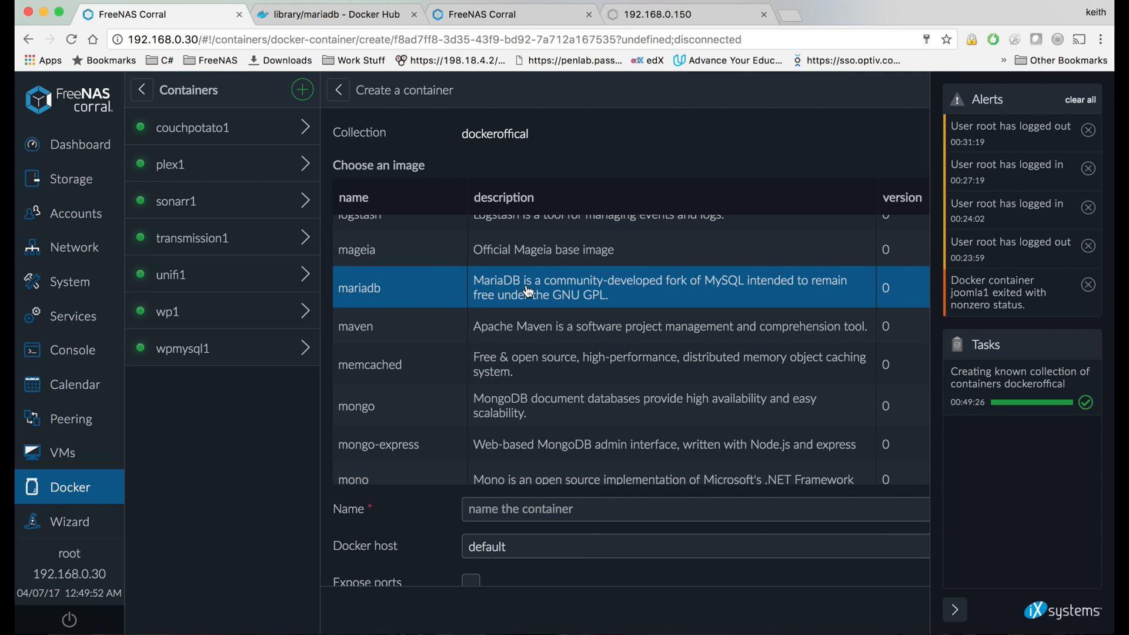
scroll(down, 3)
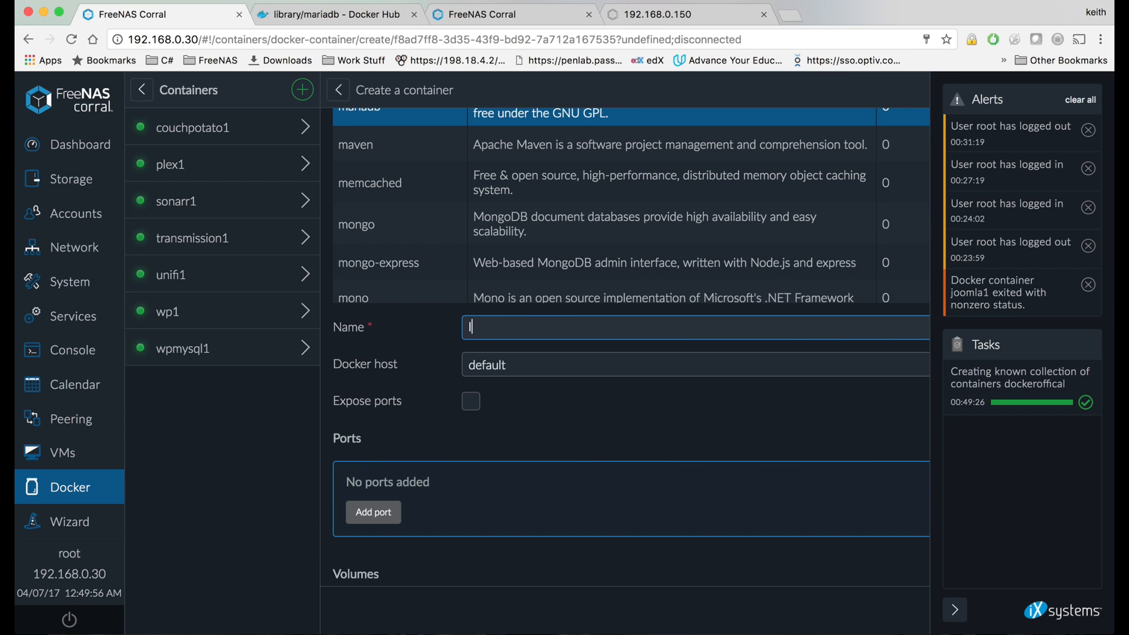
Step: Name the container lampmaria1 and run it on docker_host_0
text(lamp)
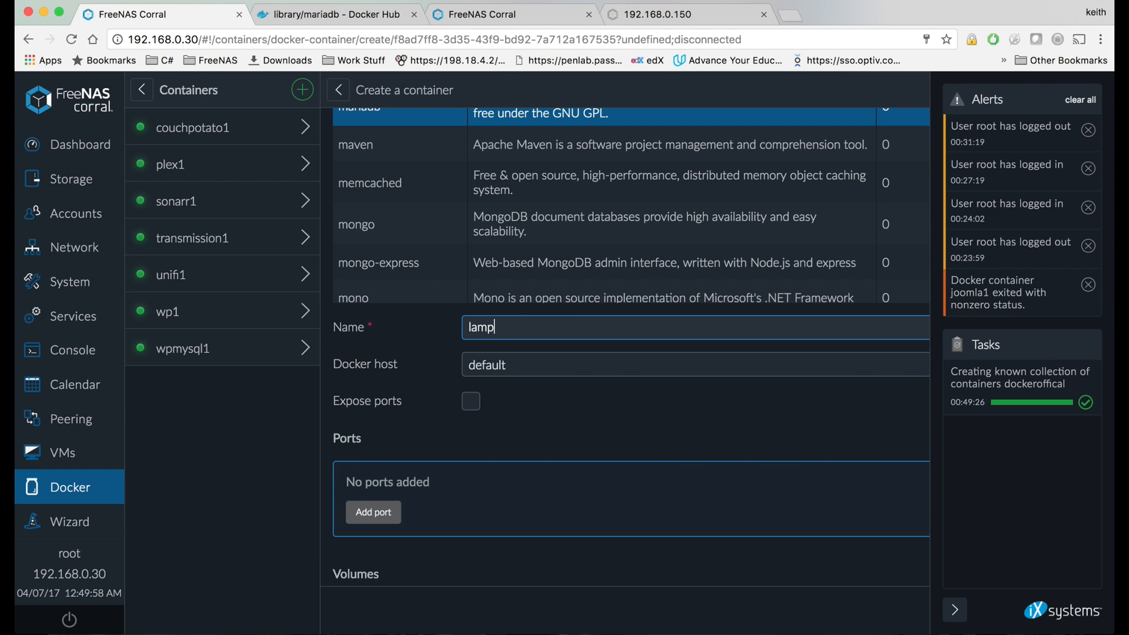
text(maria1)
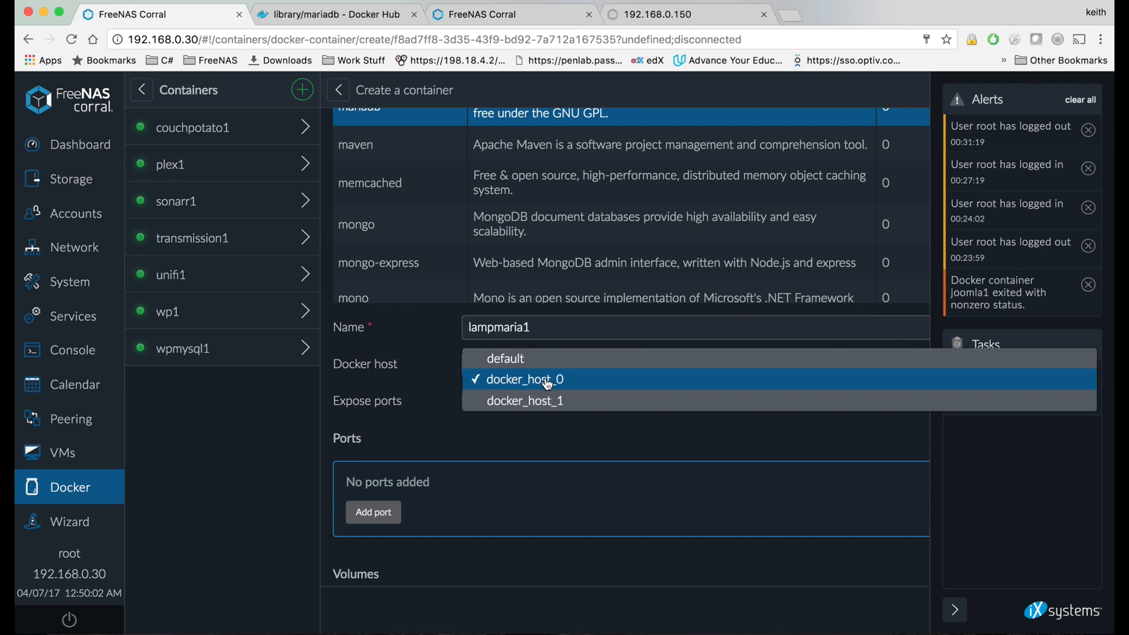
click(525, 379)
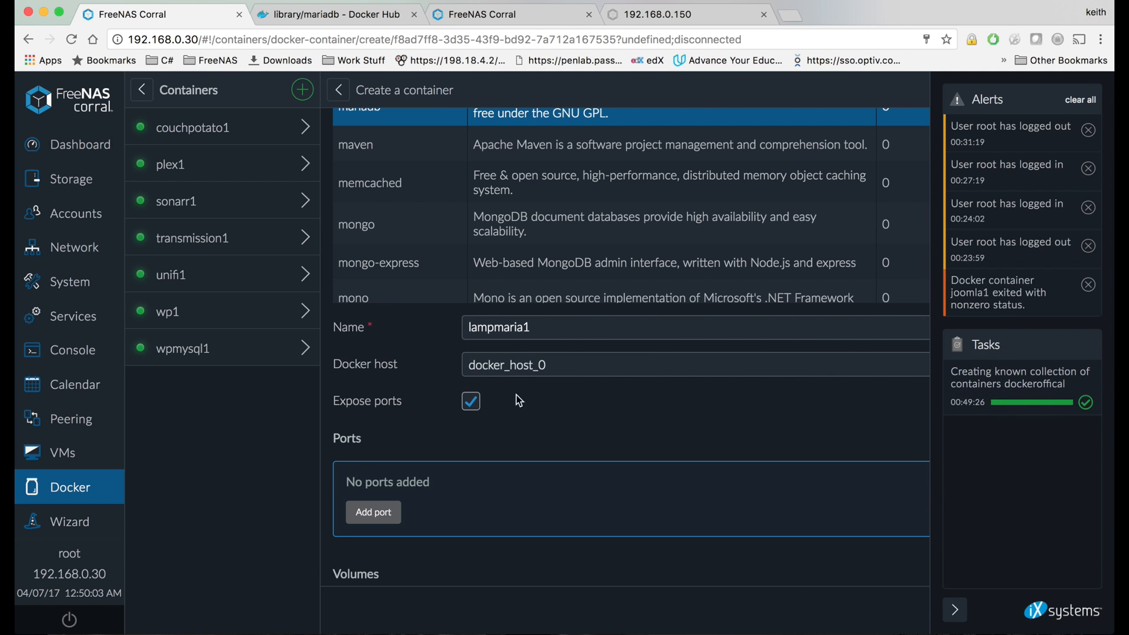
scroll(down, 3)
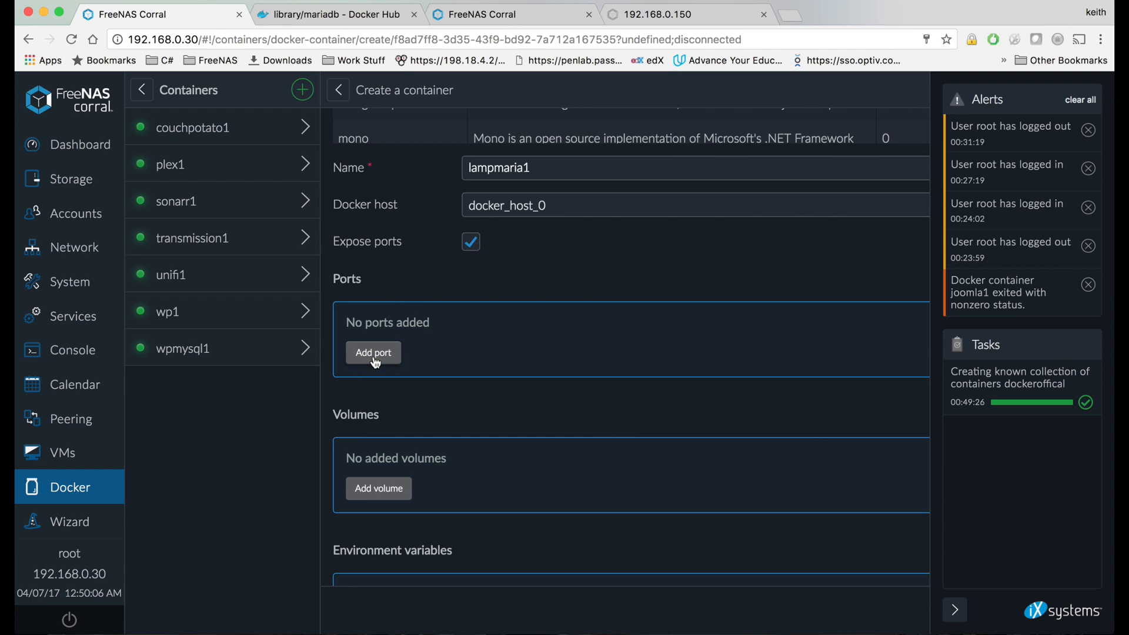
Step: Expose host port 3306 to container port 3306 over TCP
click(372, 352)
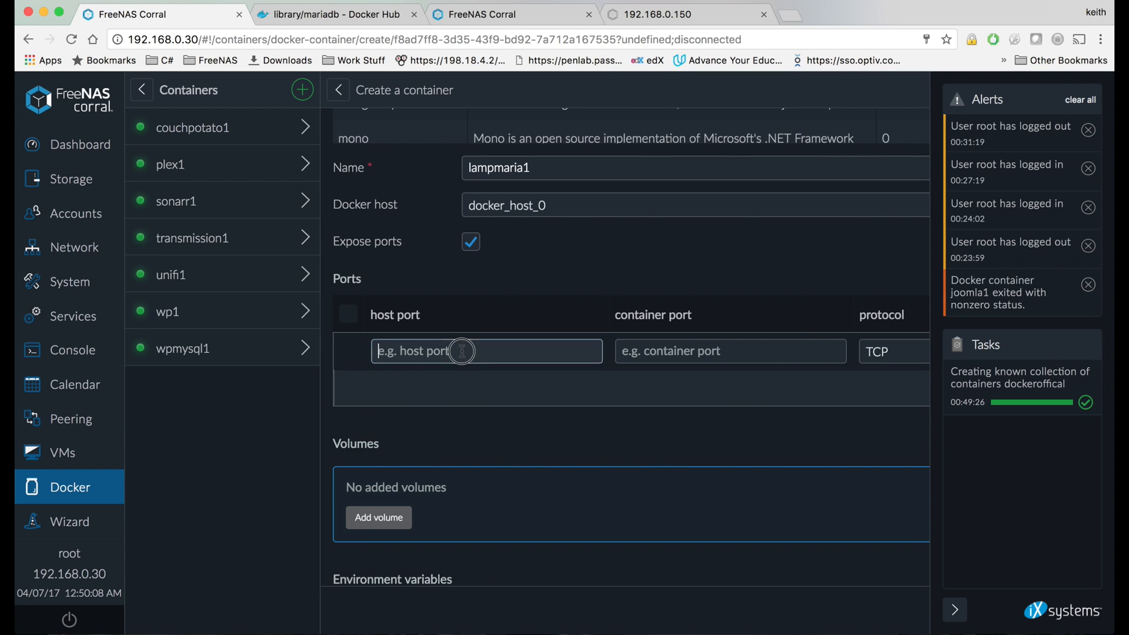
text(3306)
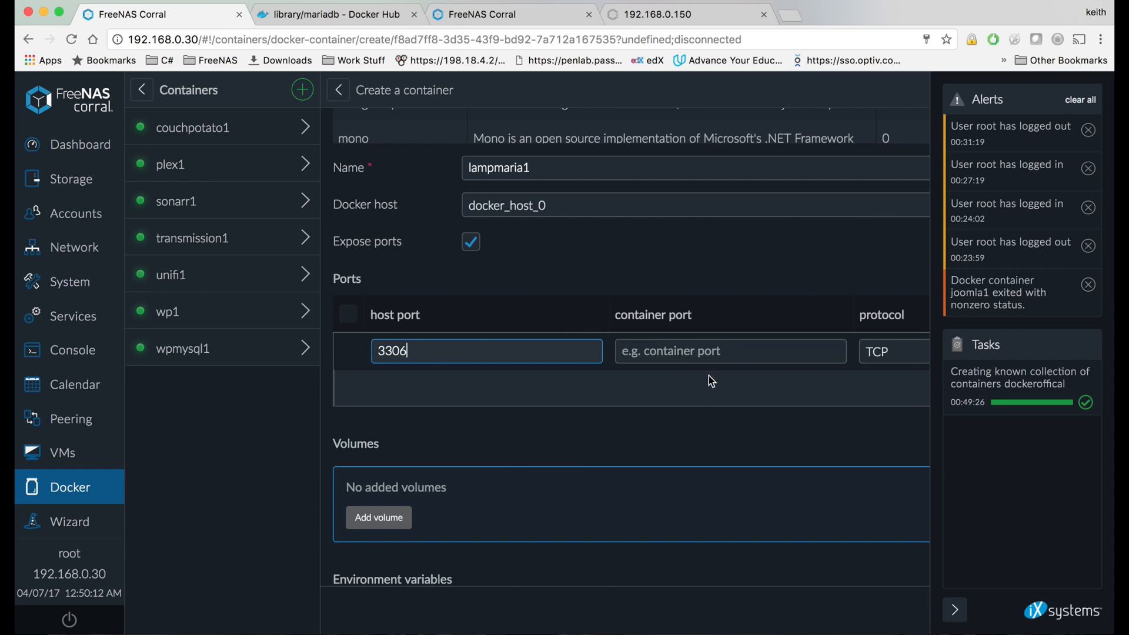
text(3306)
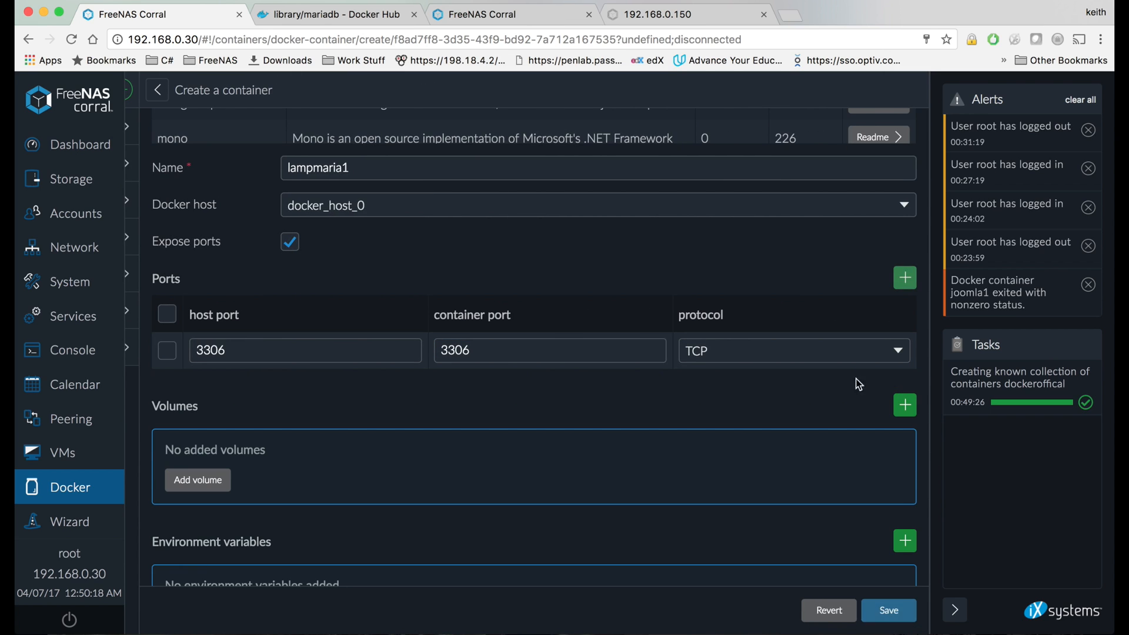
scroll(down, 3)
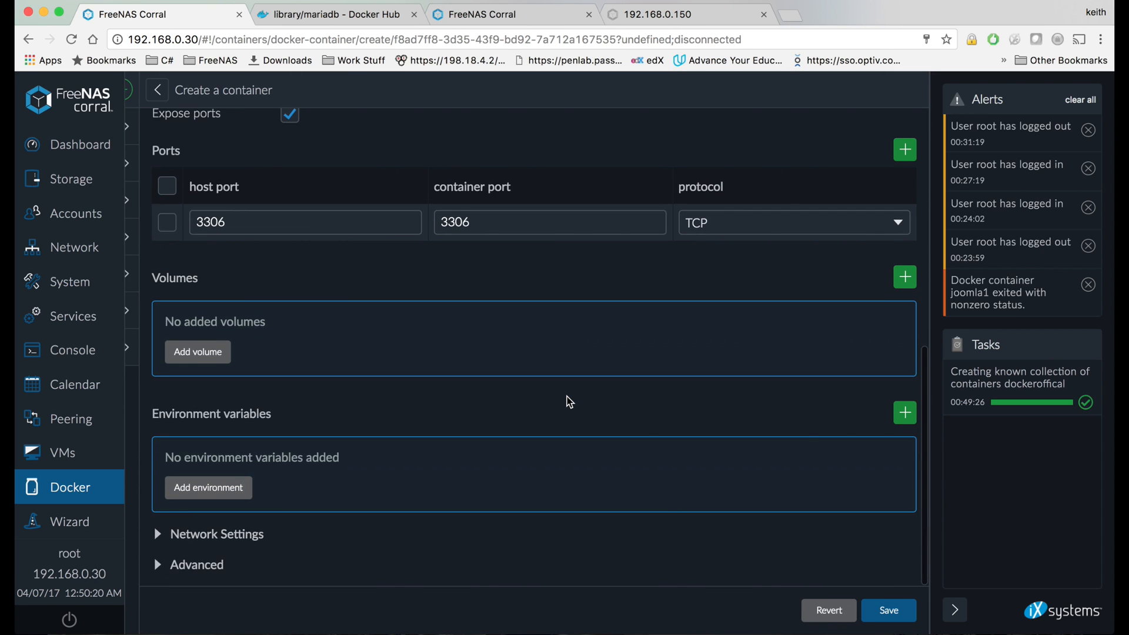
mouse_move(210, 364)
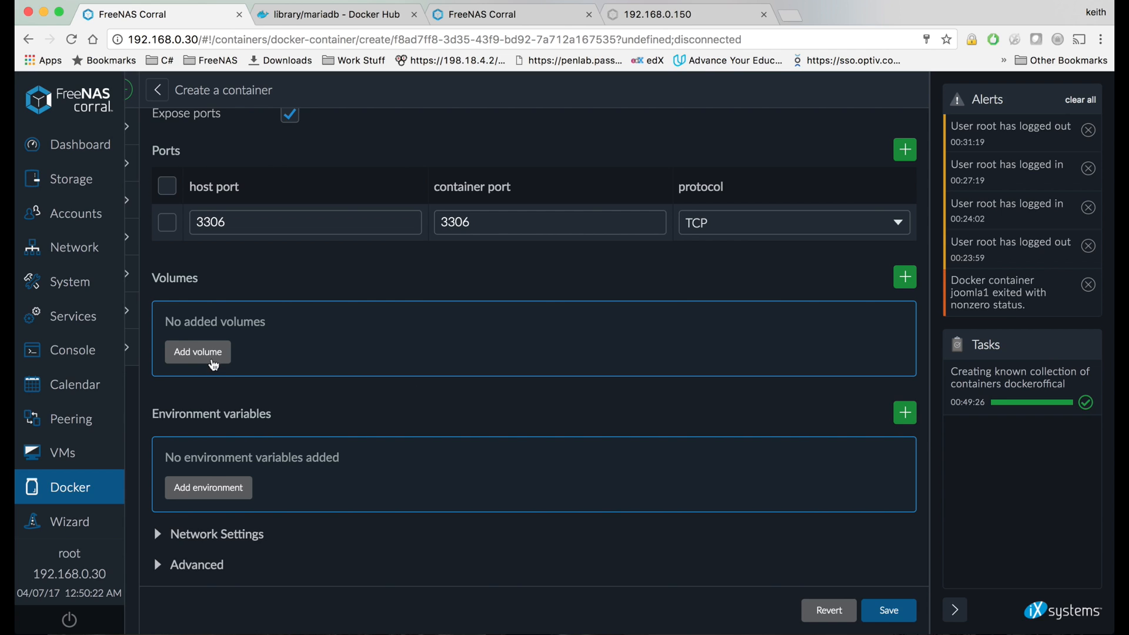
Step: Add a volume mounted at /var/lib/mysql inside the container and browse the host filesystem
click(198, 352)
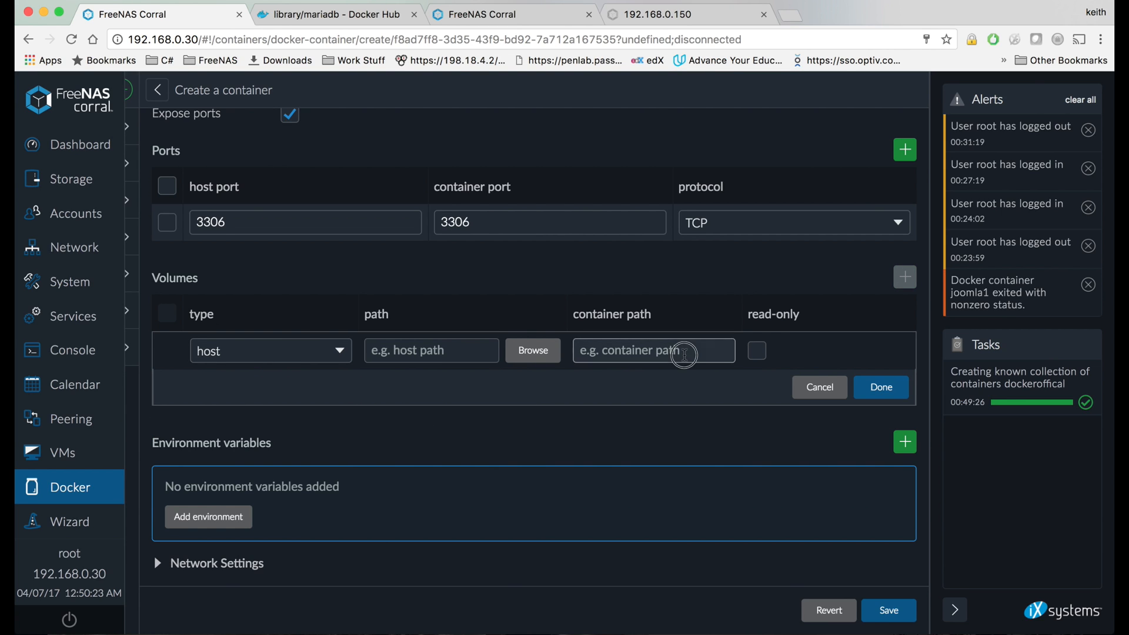
click(653, 350)
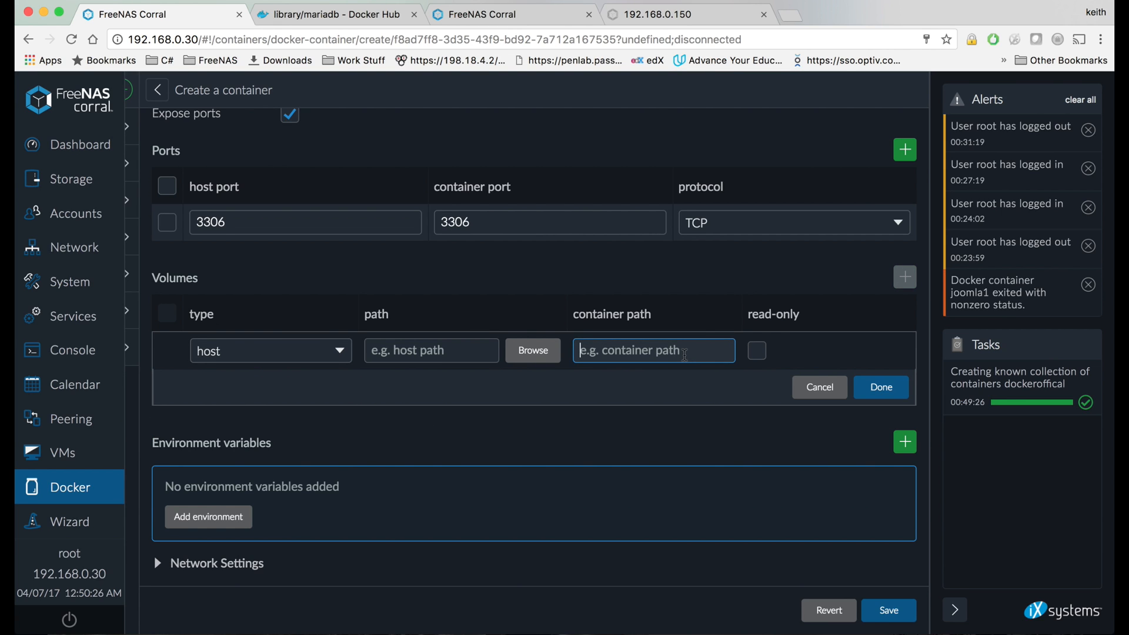
text(/var/lib/mysql)
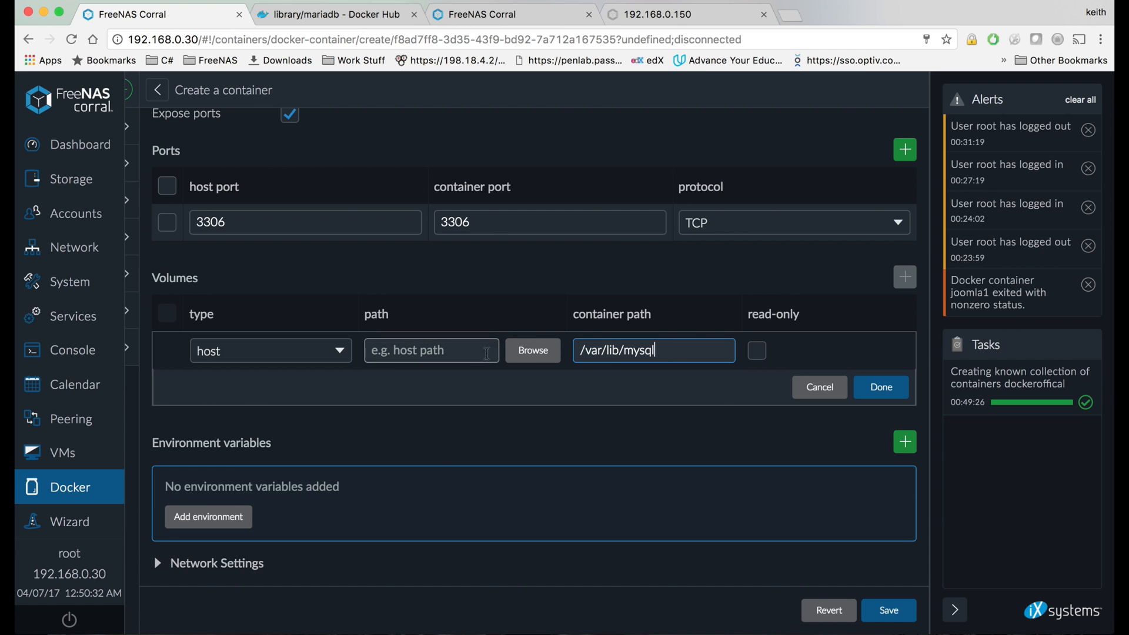
click(532, 351)
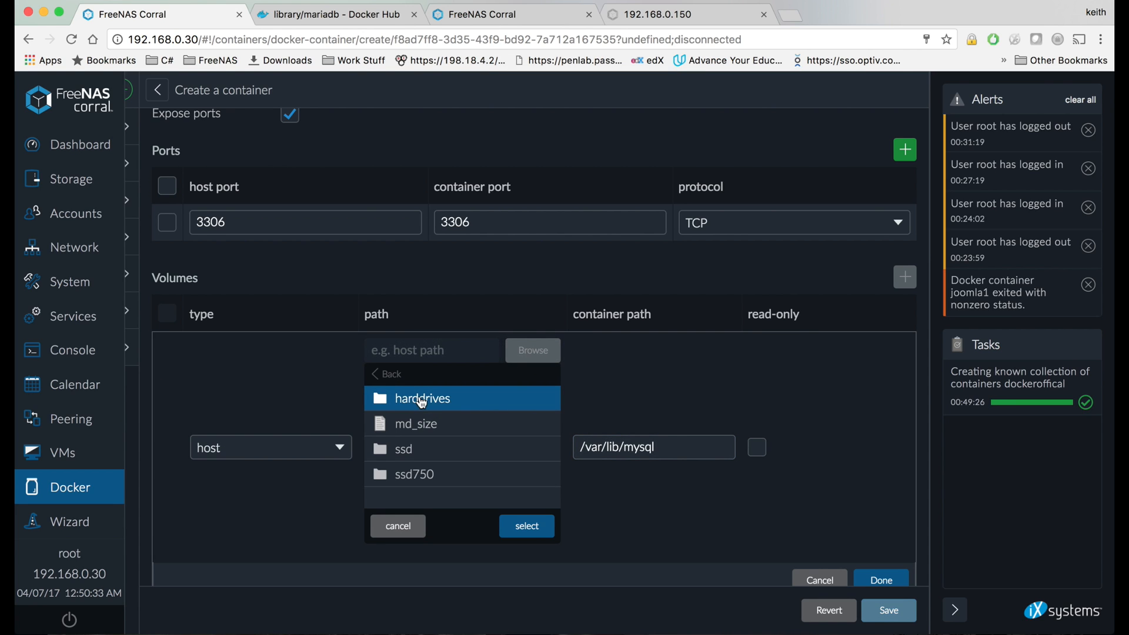
mouse_move(509, 504)
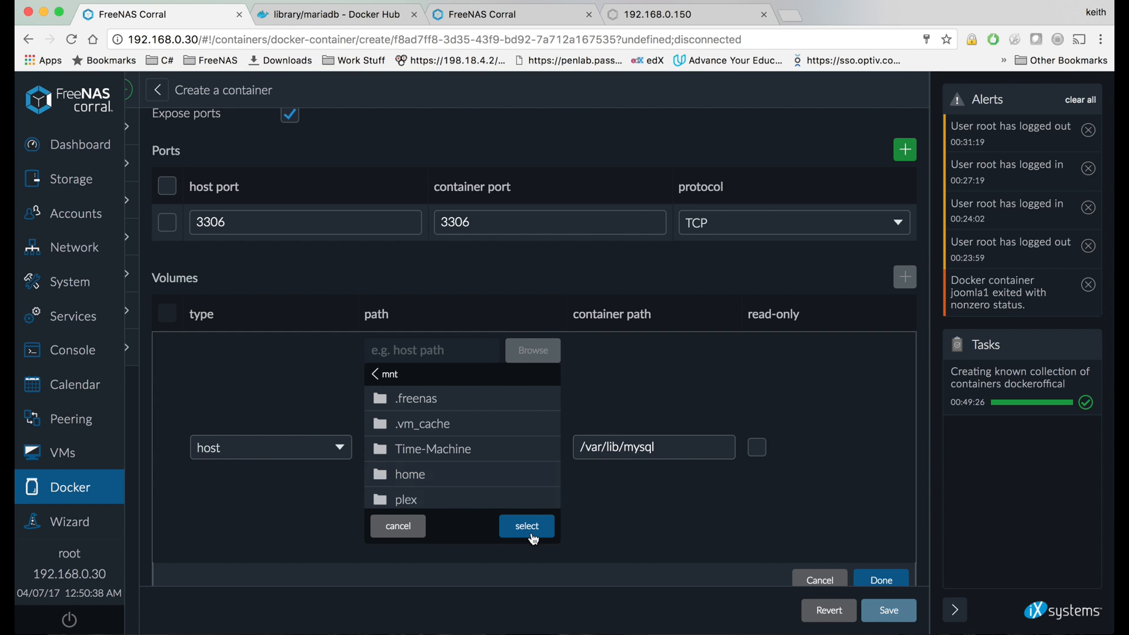
Step: Set the host path to /mnt/ssd750/lamp/db and confirm the volume mapping
click(527, 526)
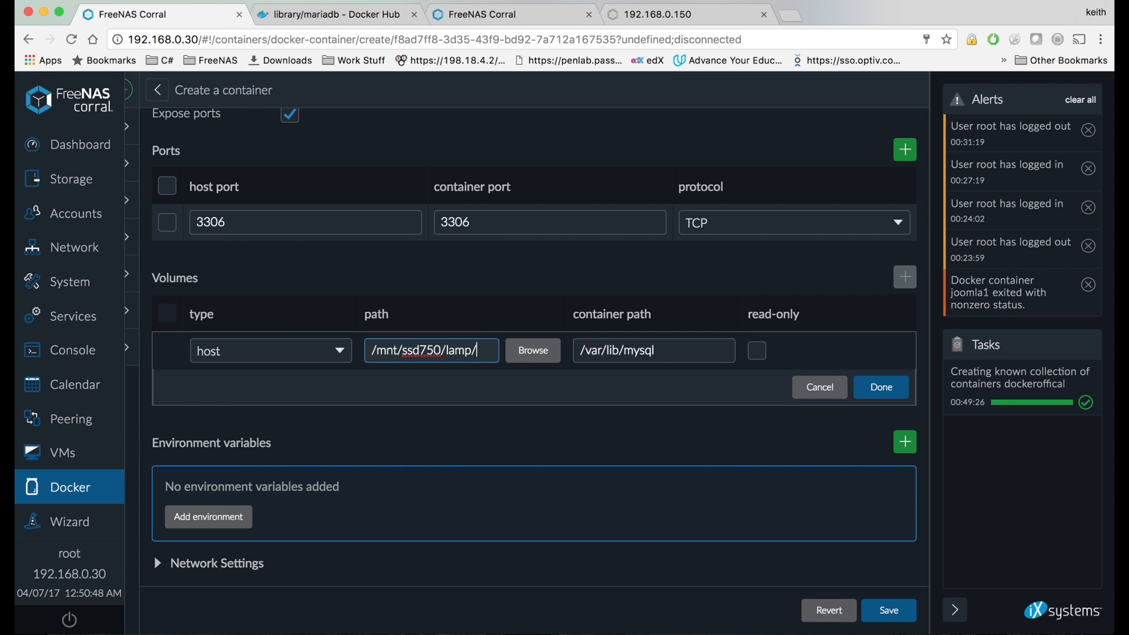
text(db)
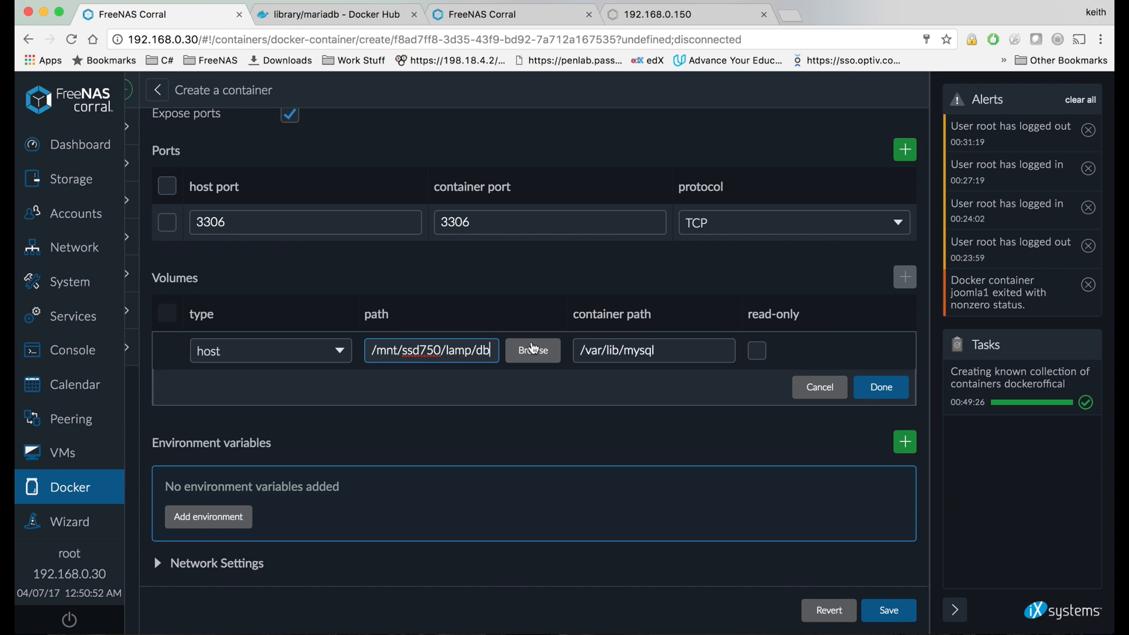
click(881, 387)
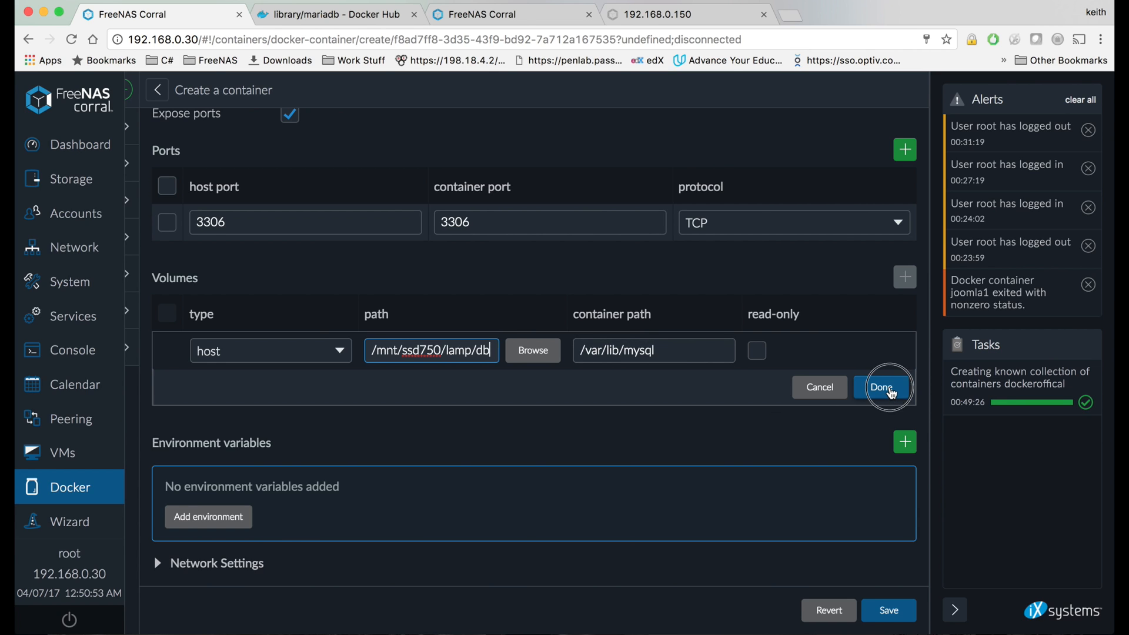
click(881, 387)
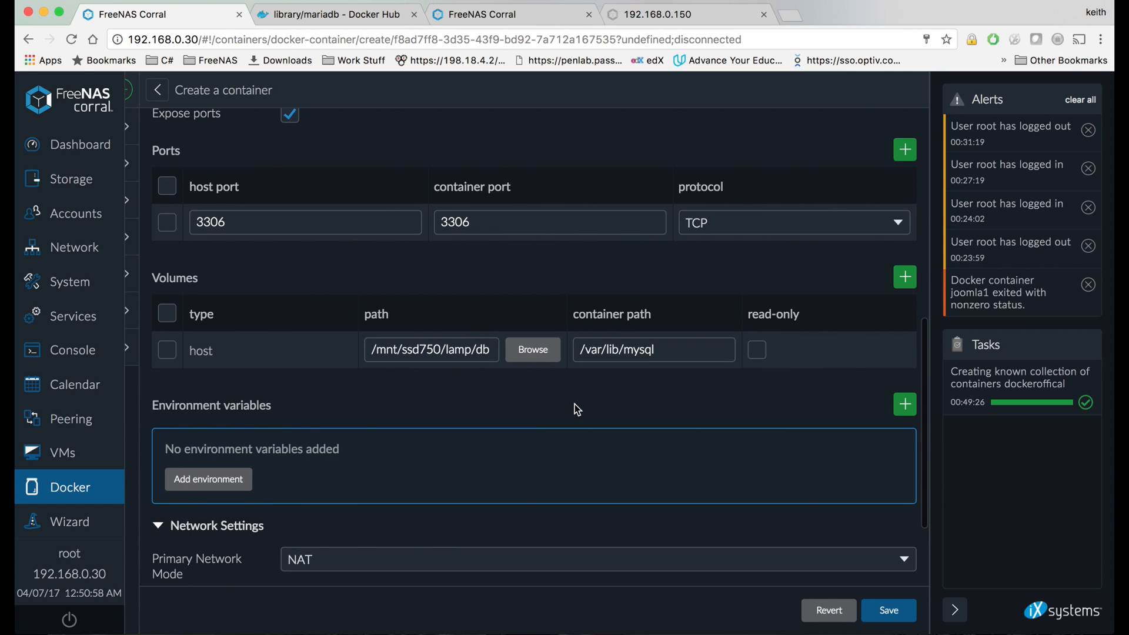
Step: Use bridged networking with a generated MAC address and static IP 192.168.0.60
click(598, 560)
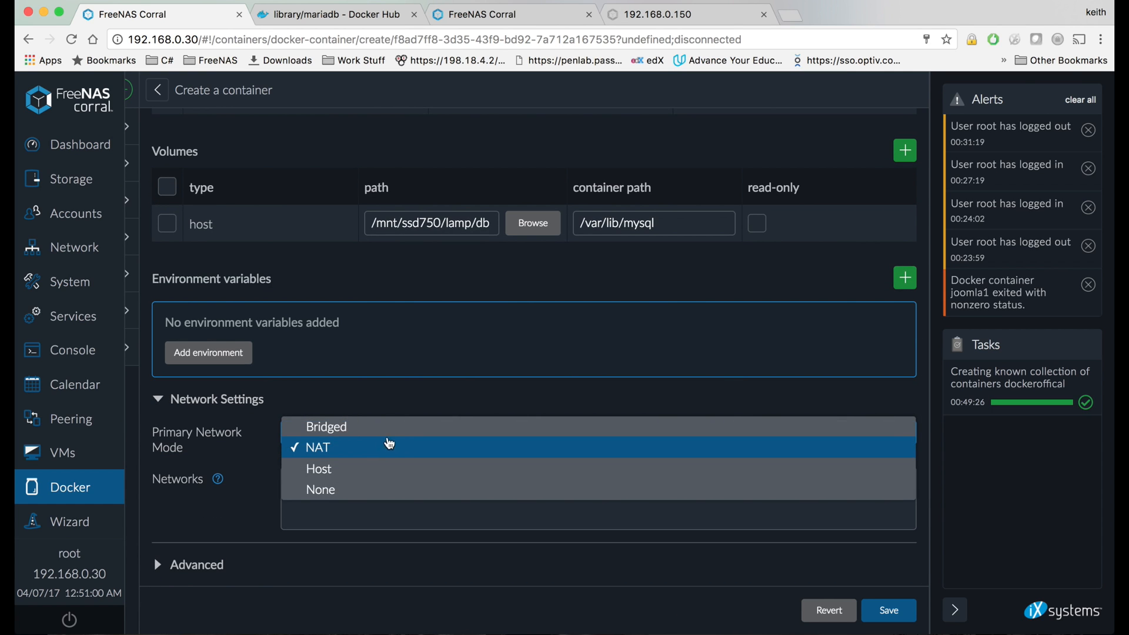
click(325, 426)
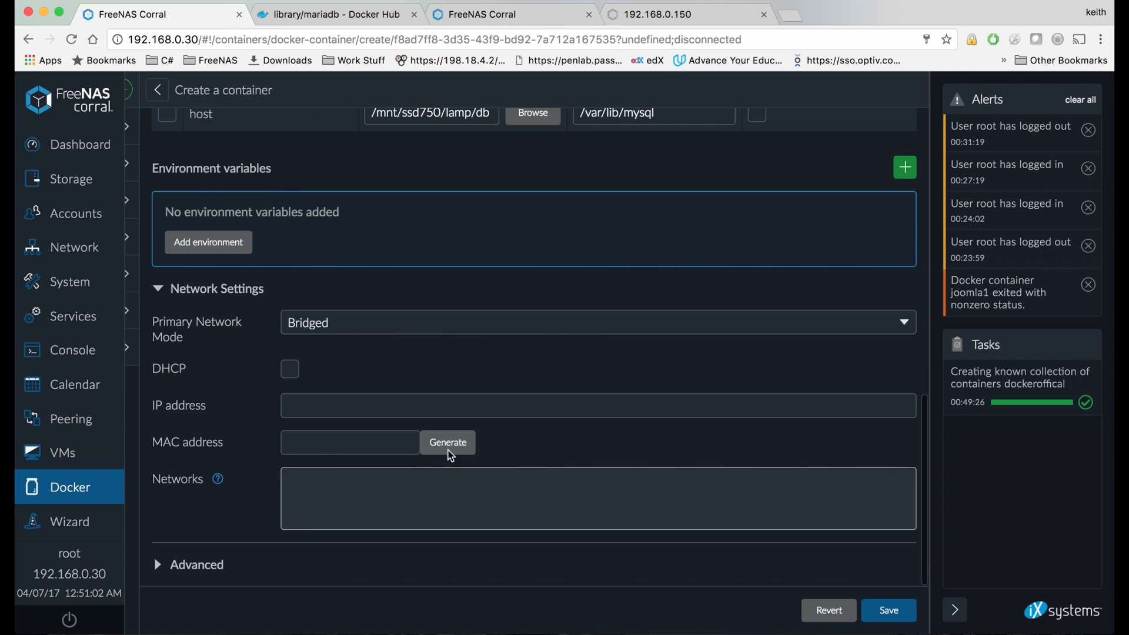
click(447, 442)
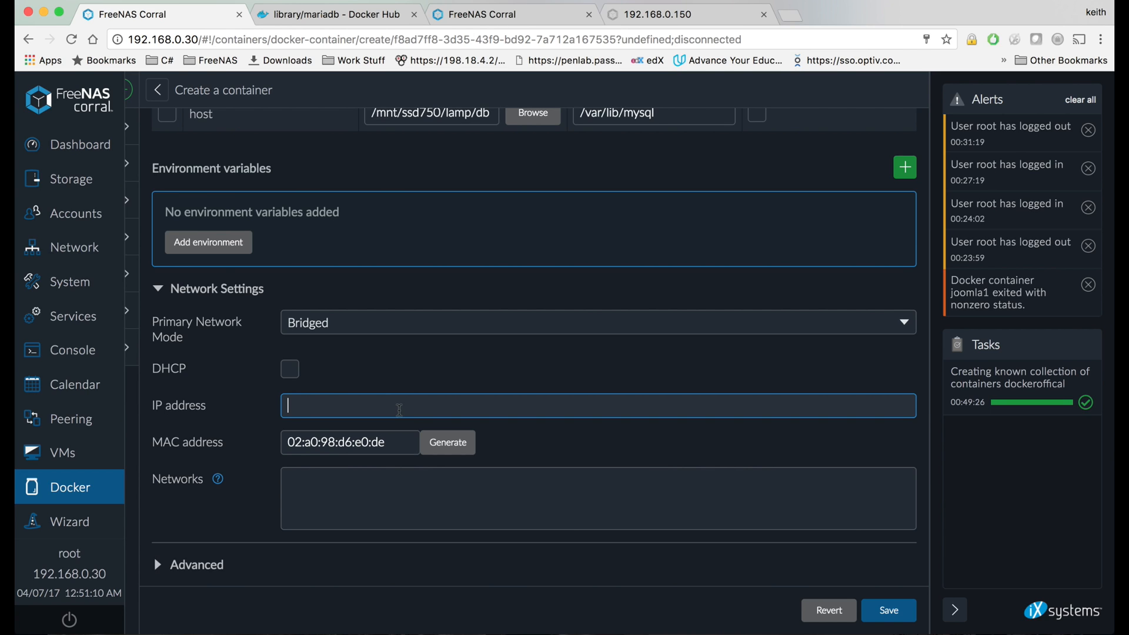
text(192.168.0.60)
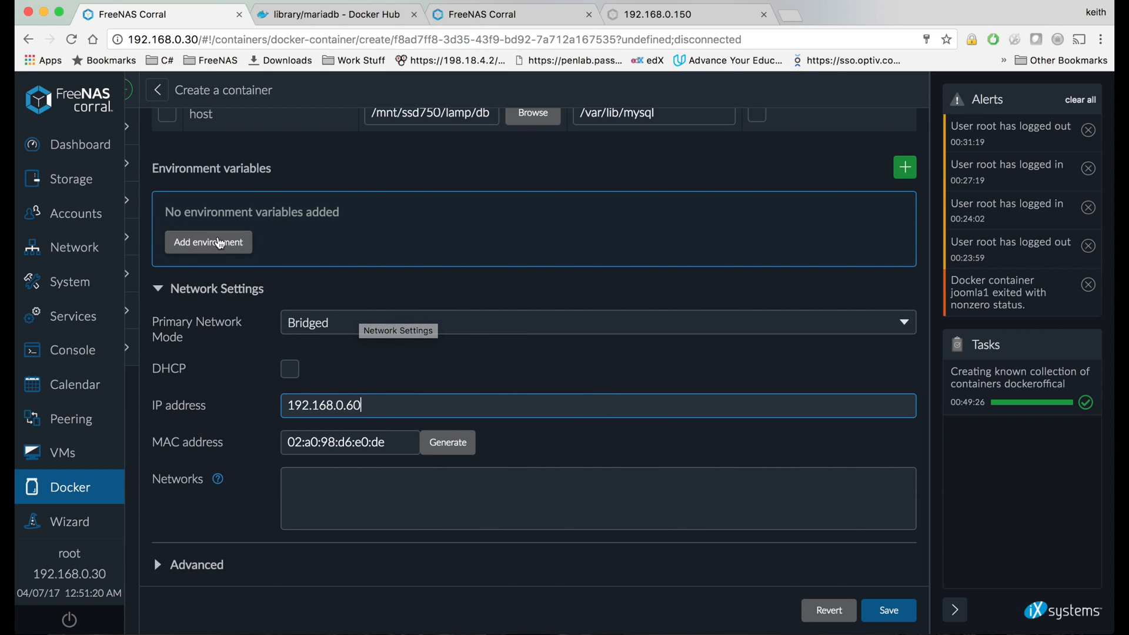
mouse_move(287, 177)
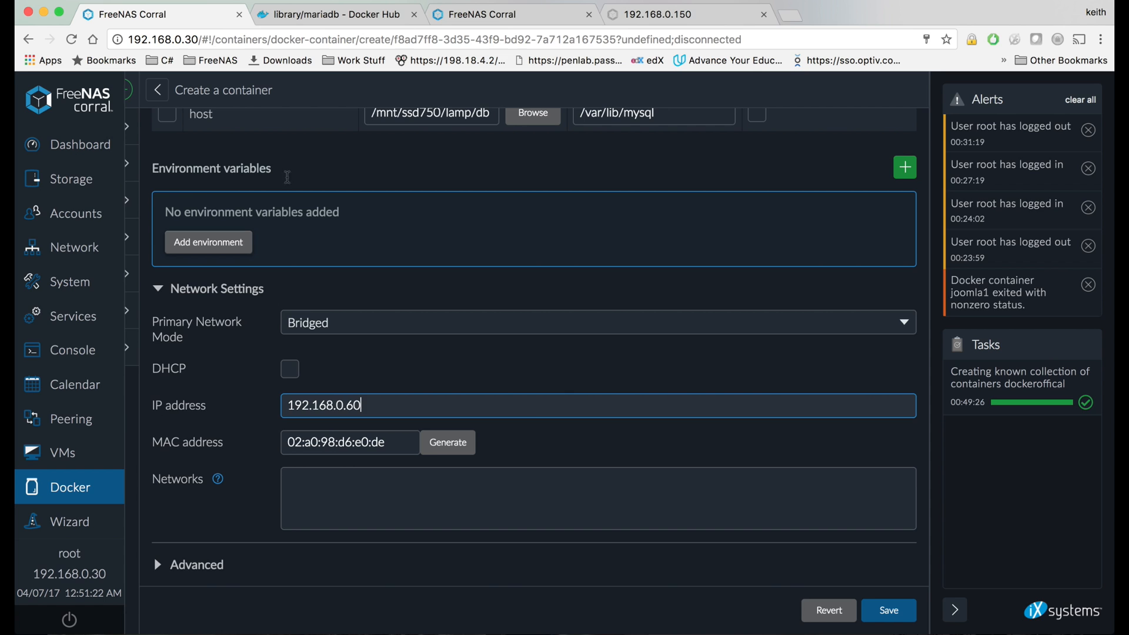
click(335, 14)
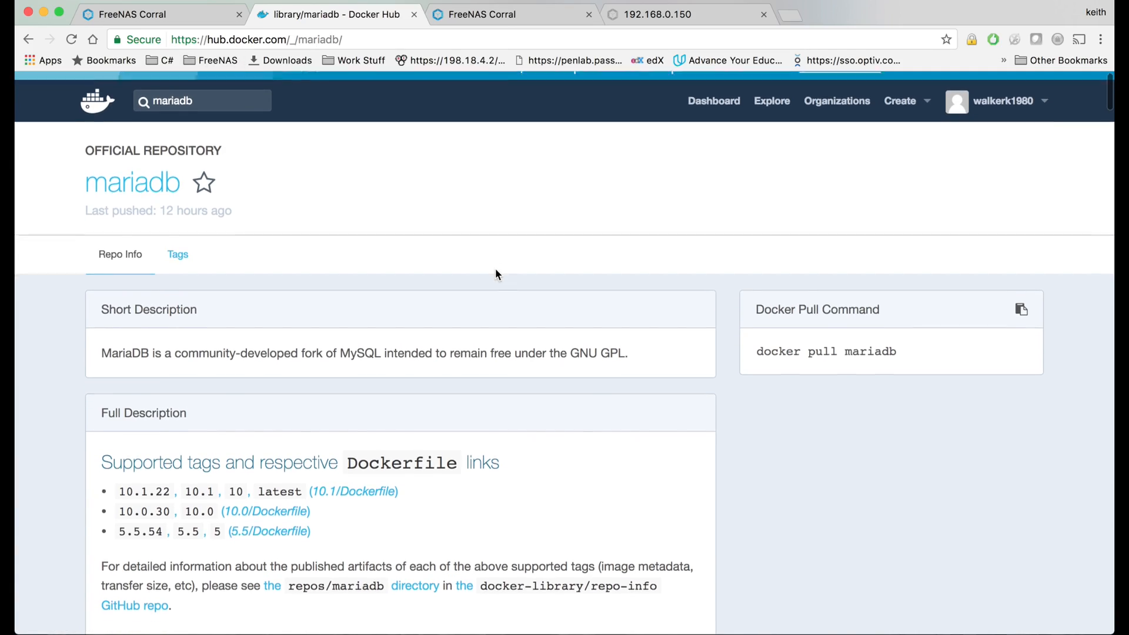
scroll(down, 3)
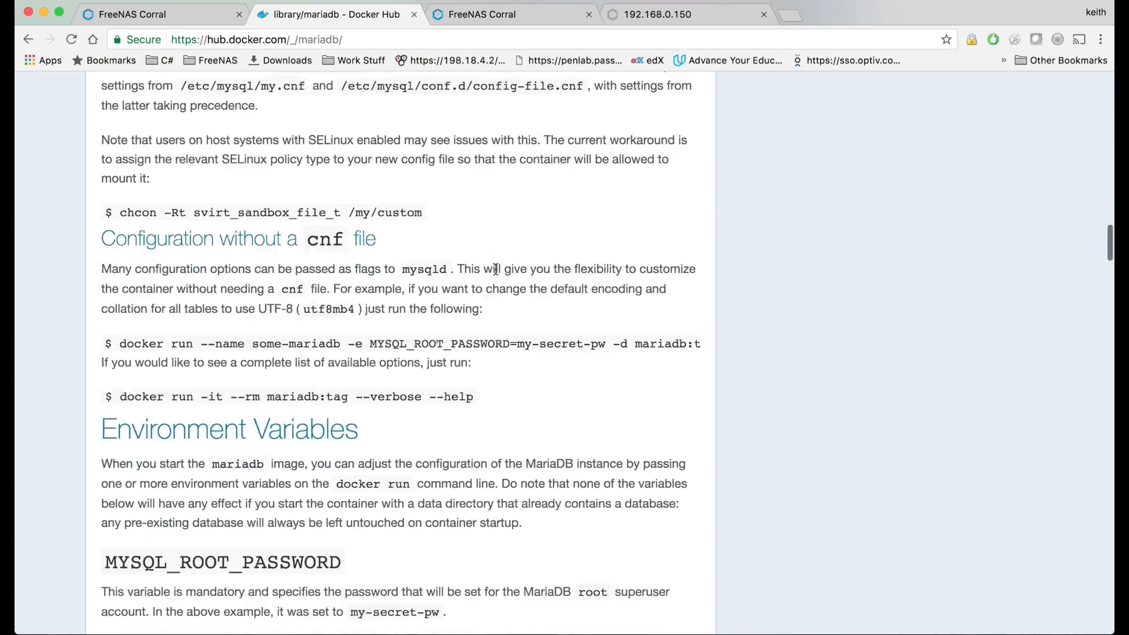
scroll(down, 3)
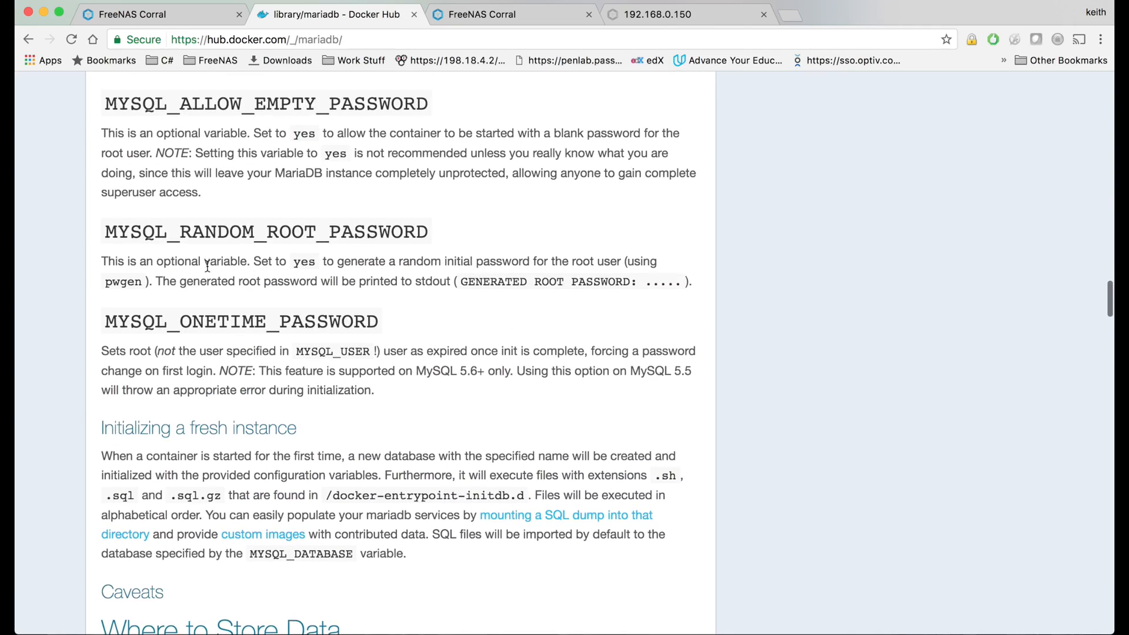
scroll(up, 3)
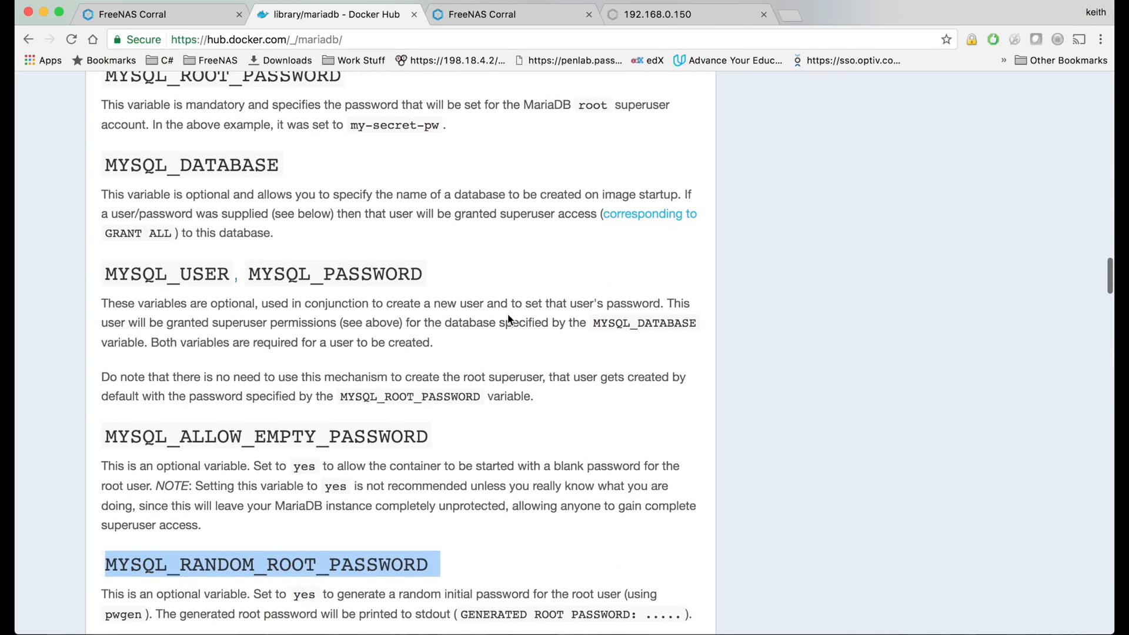
click(511, 15)
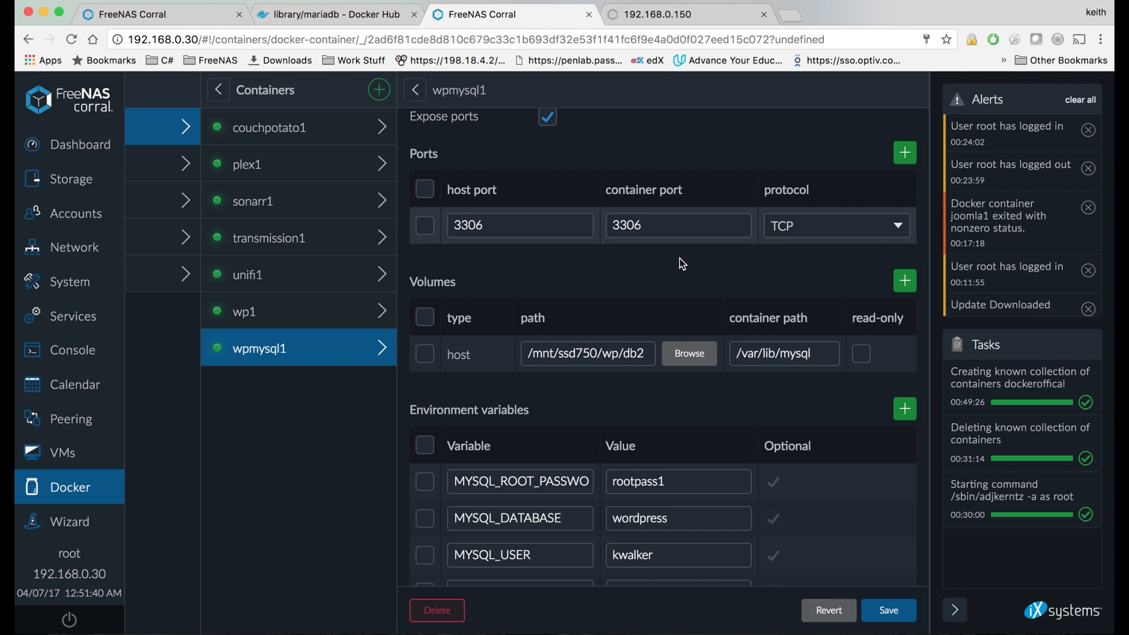
scroll(down, 3)
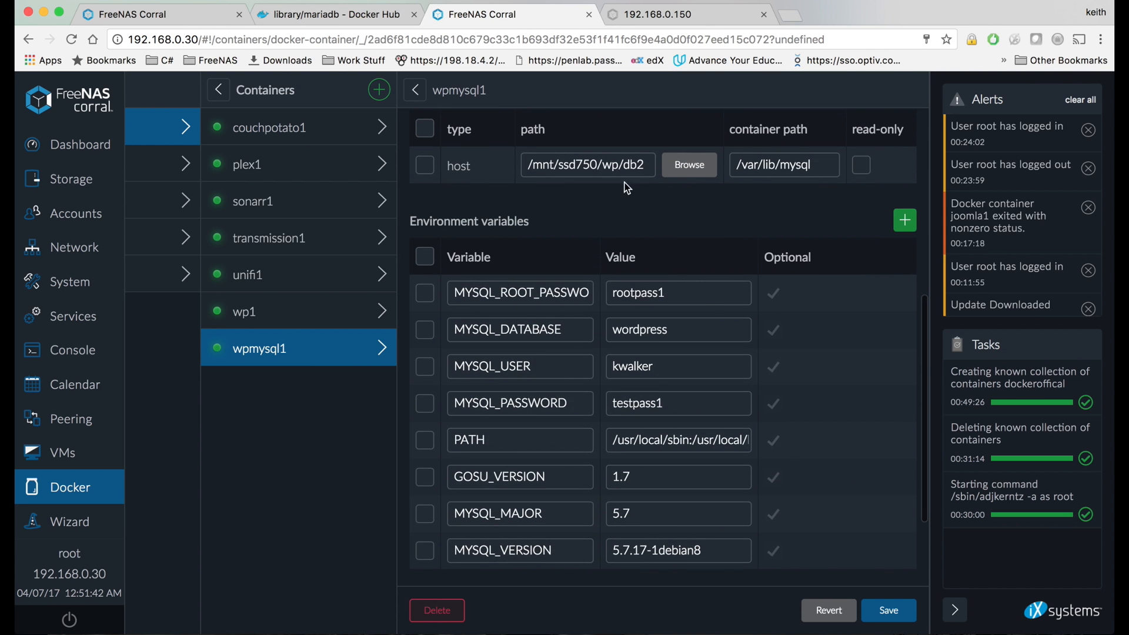
click(520, 329)
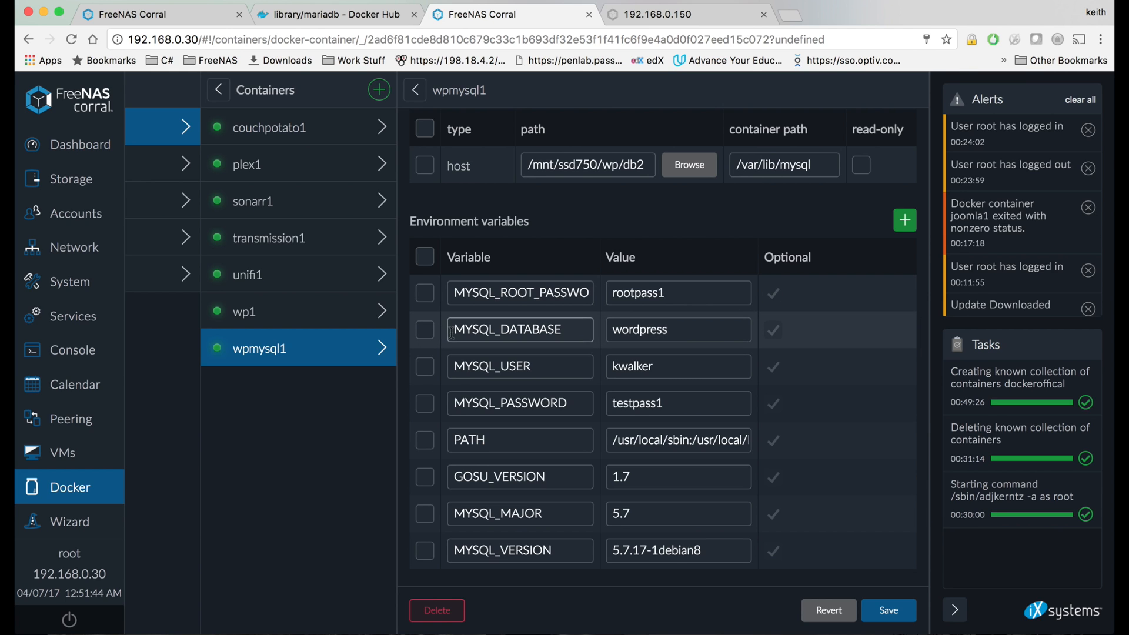
click(520, 293)
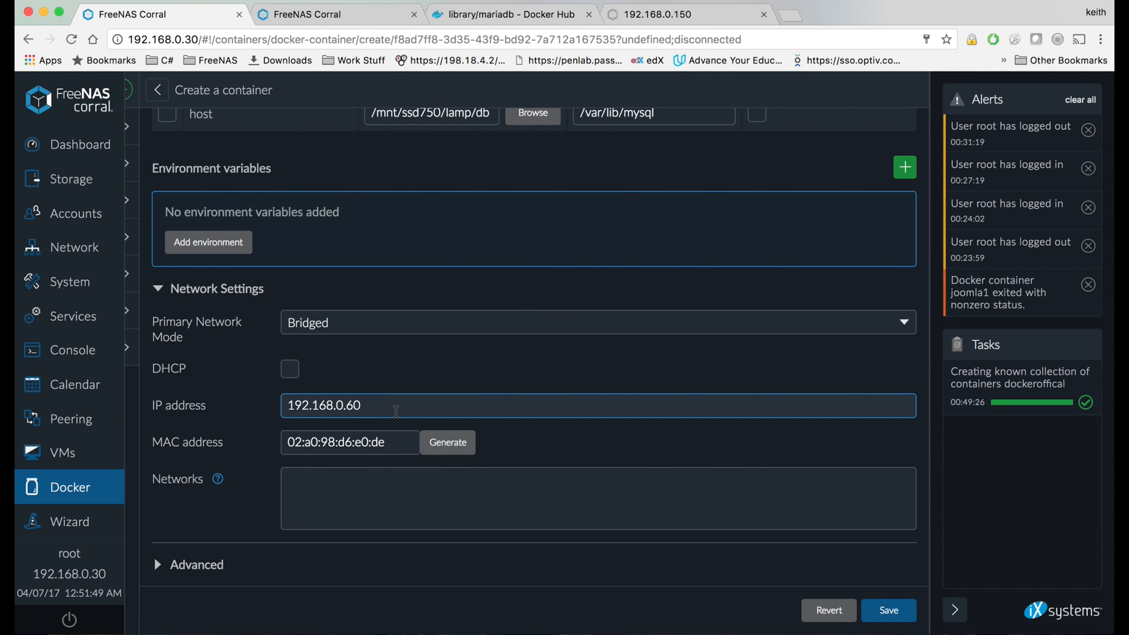
click(209, 243)
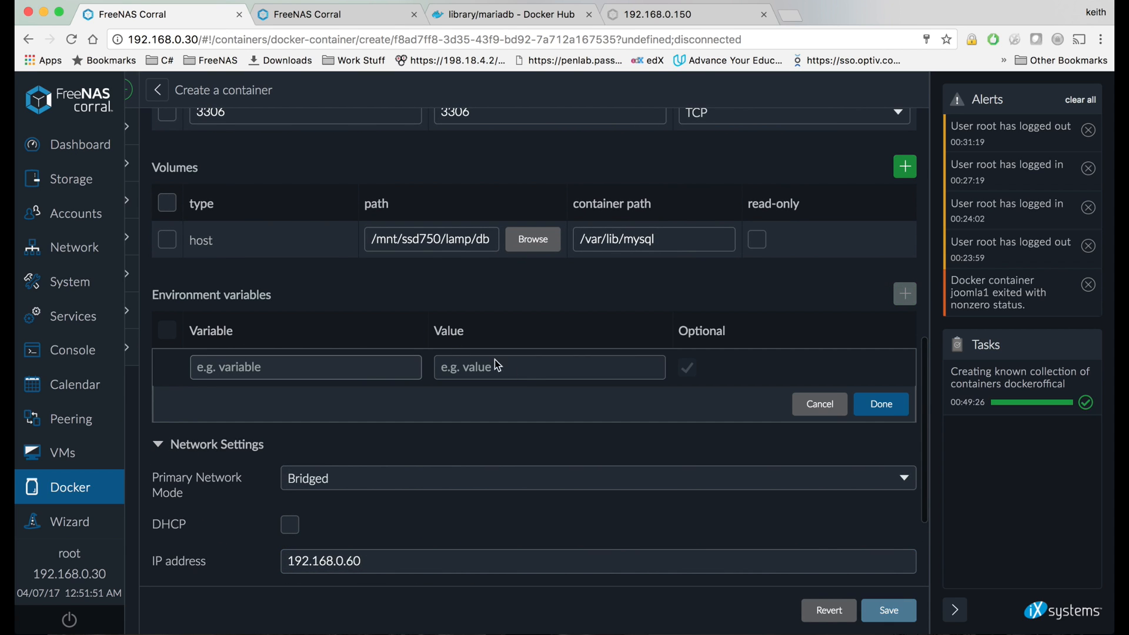
text(MYSQL_ROOT_PASSWORD)
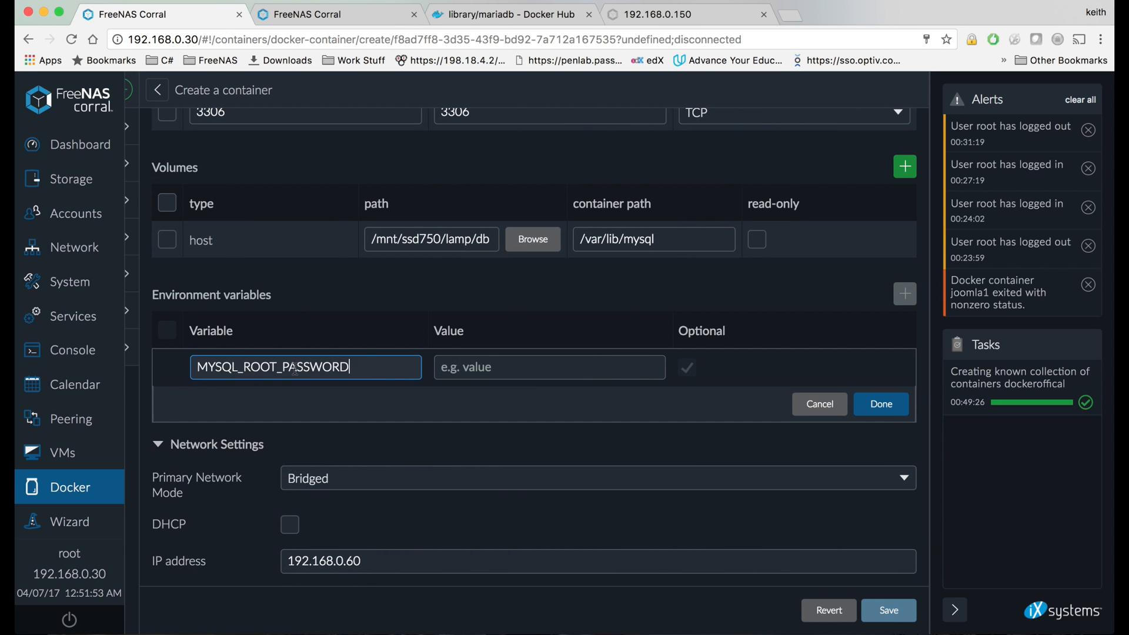
click(549, 367)
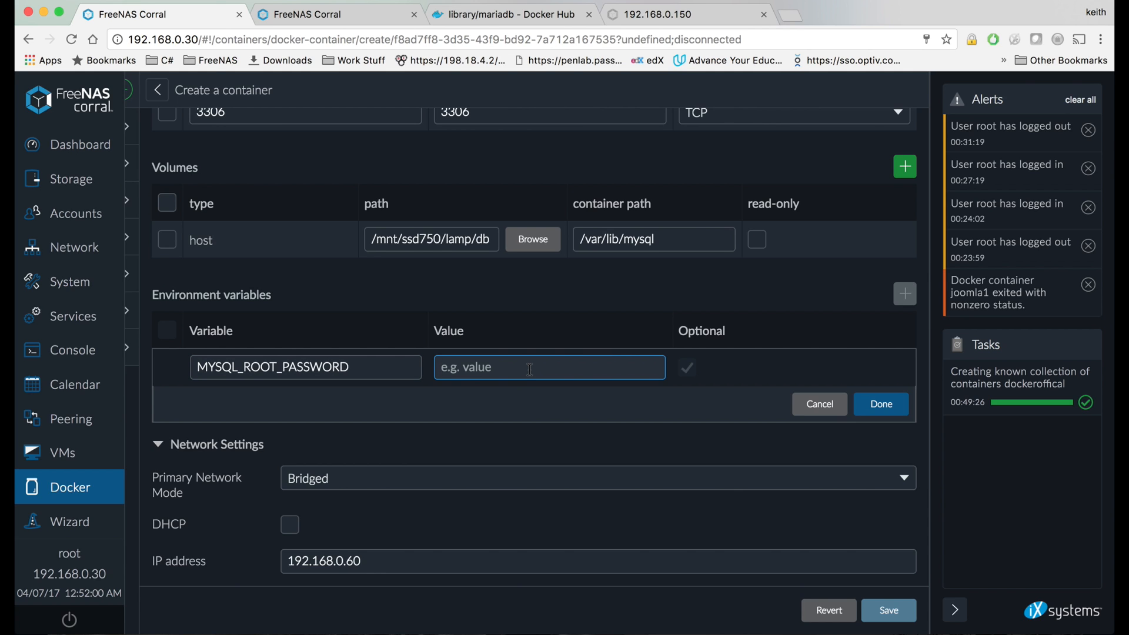
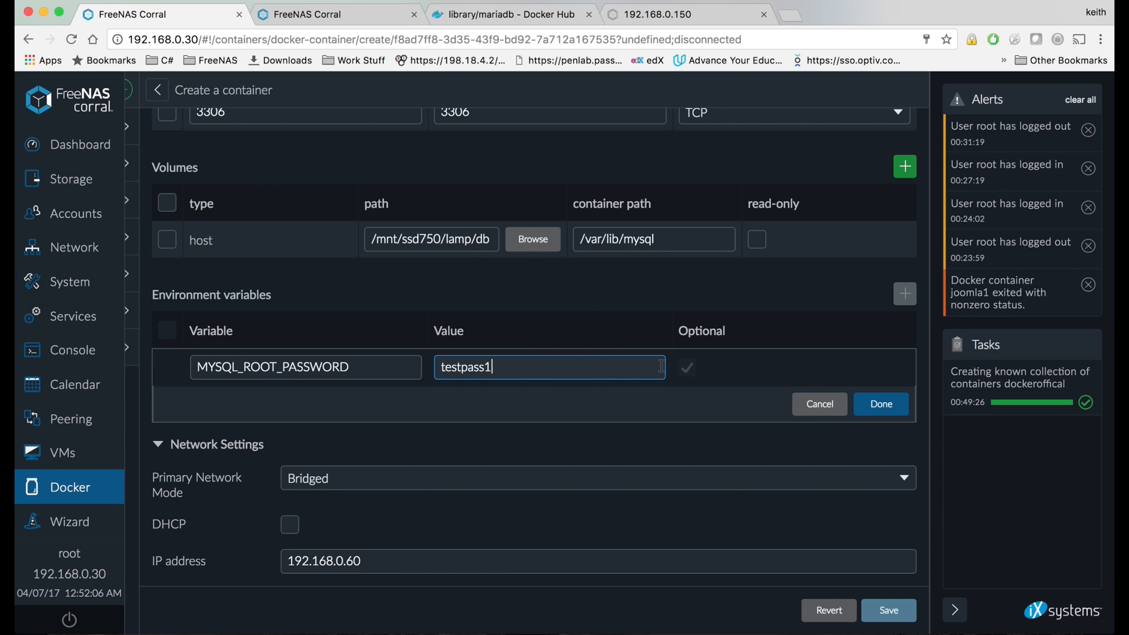
mouse_move(838, 380)
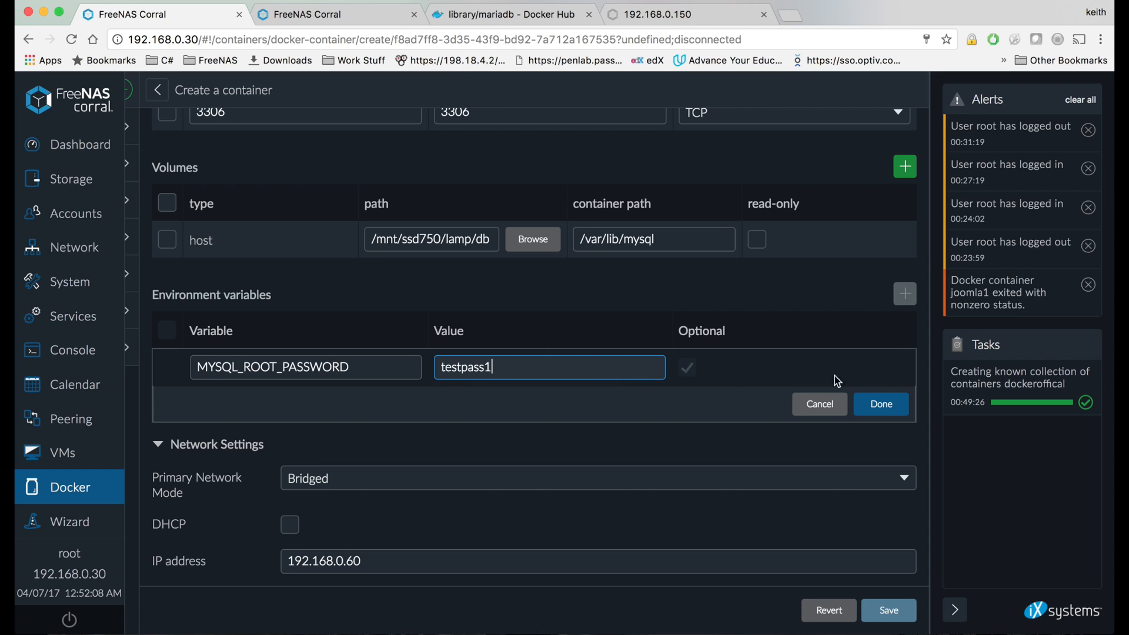
click(879, 403)
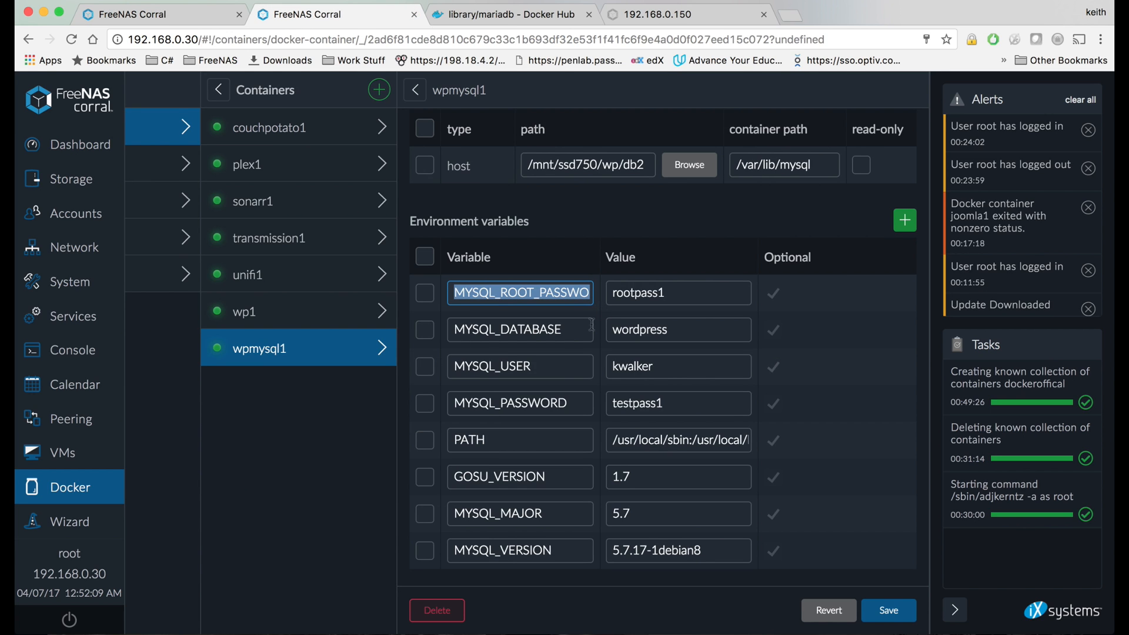
Step: Add variables MYSQL_DATABASE set to lamp and MYSQL_USER set to kwa
right_click(520, 330)
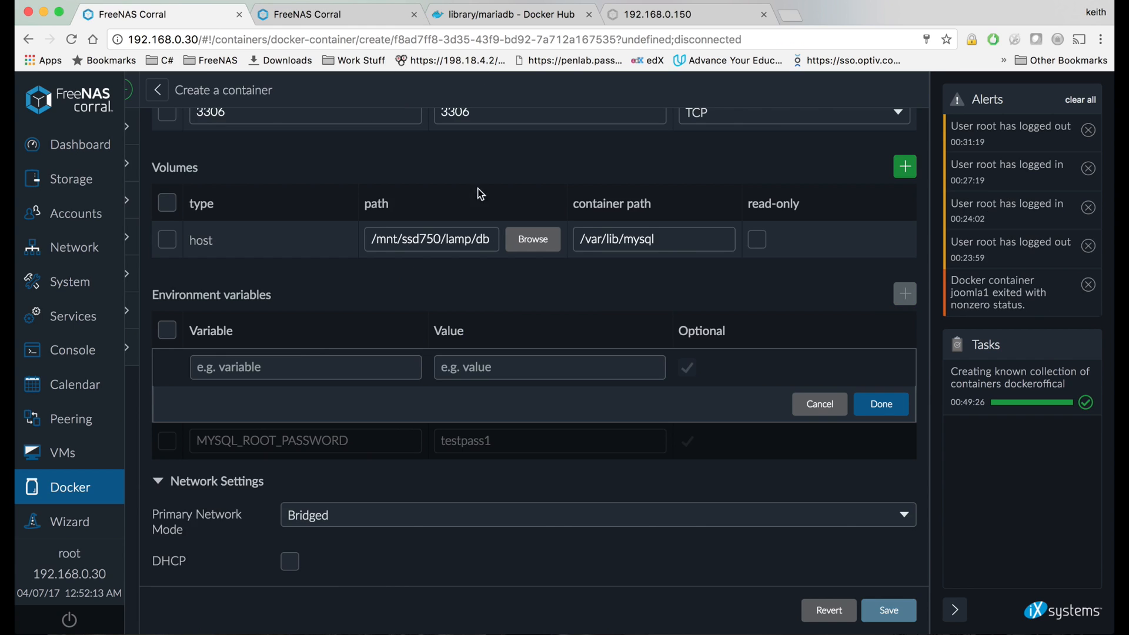
click(306, 367)
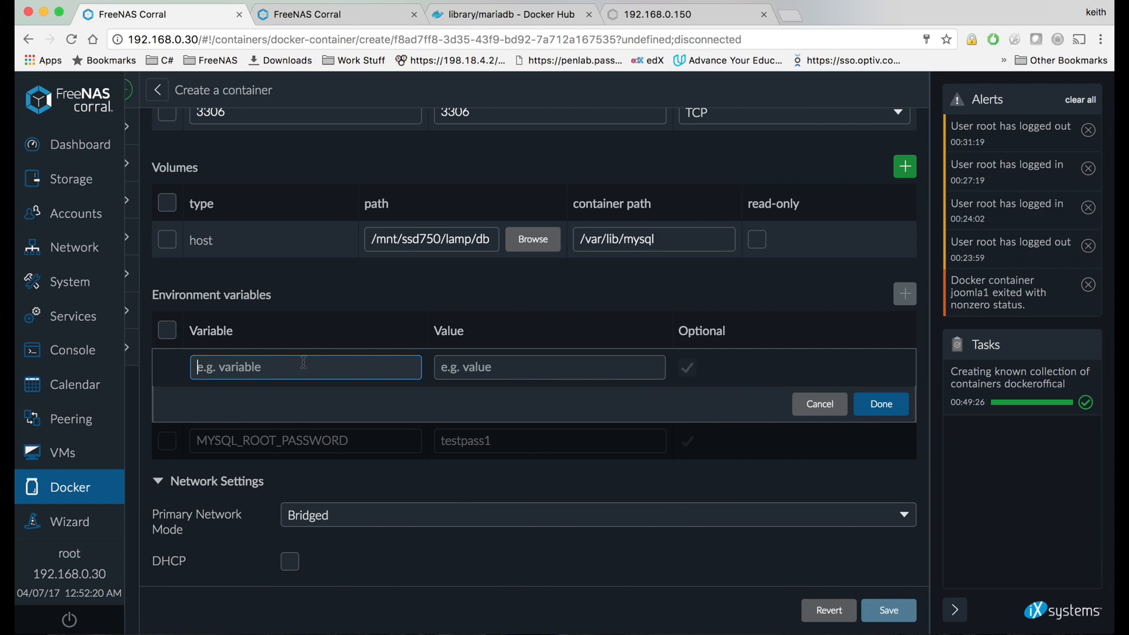
text(MYSQL_DATABASE)
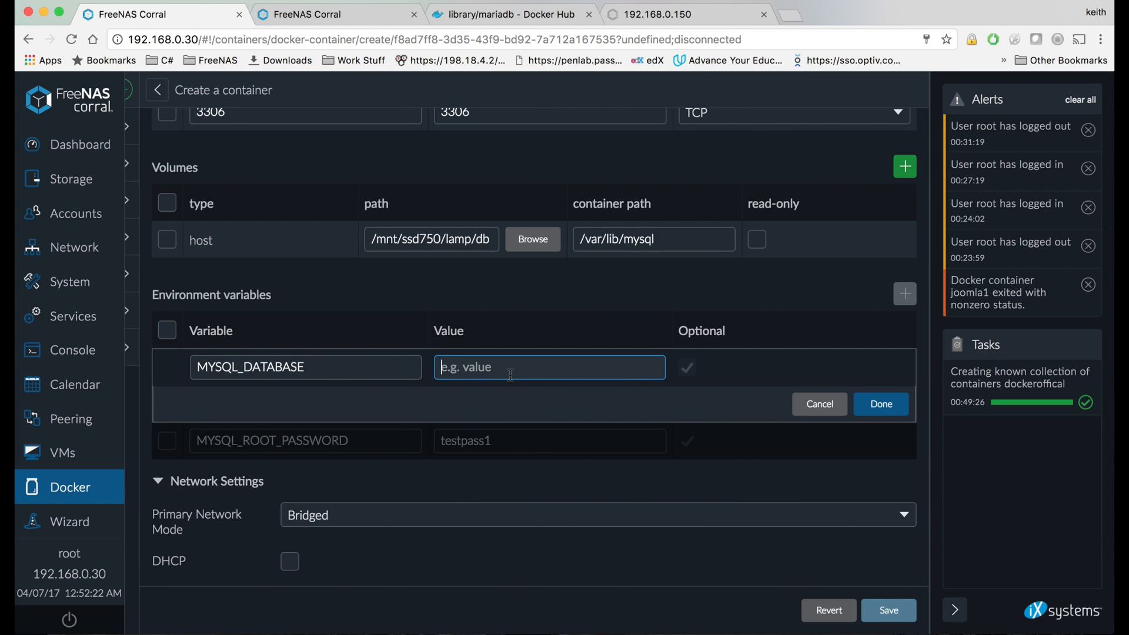
text(lamp)
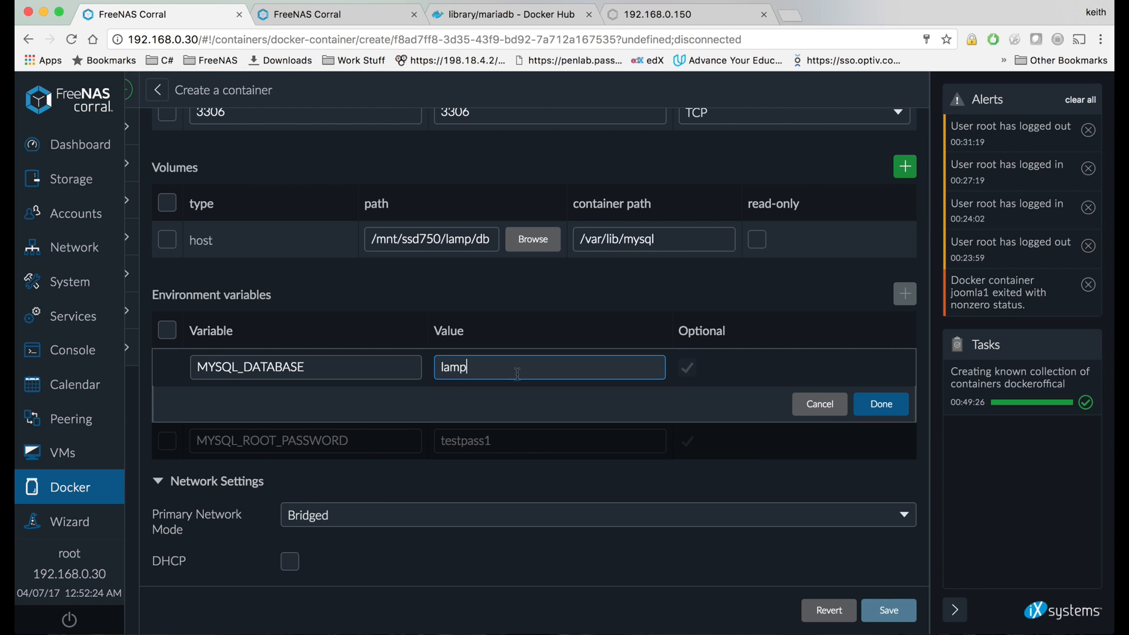
click(880, 403)
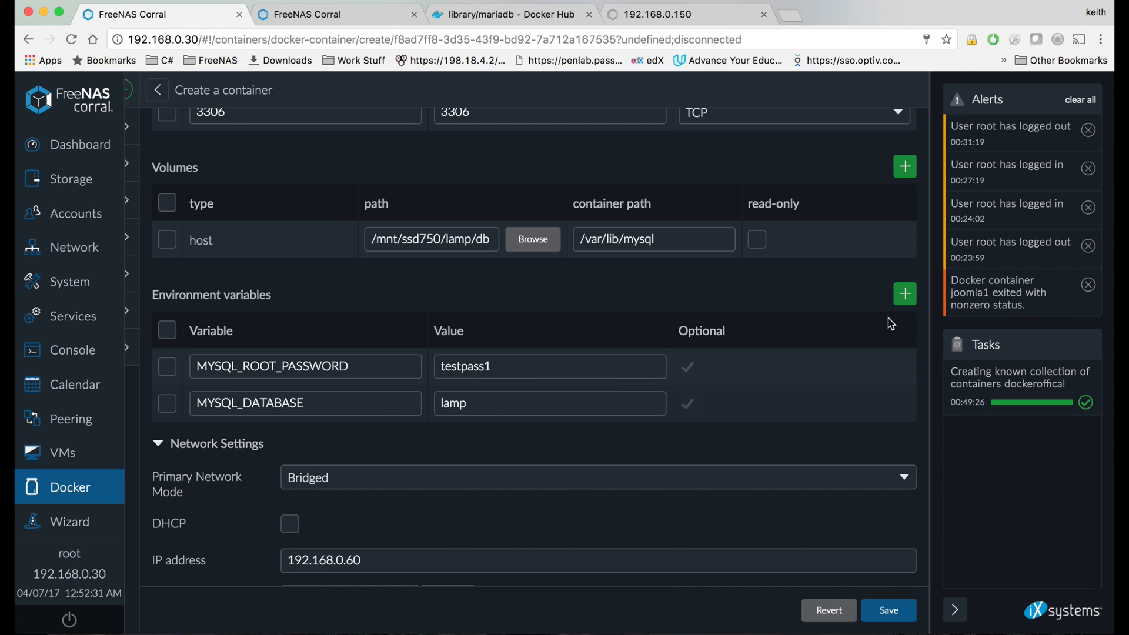
click(904, 294)
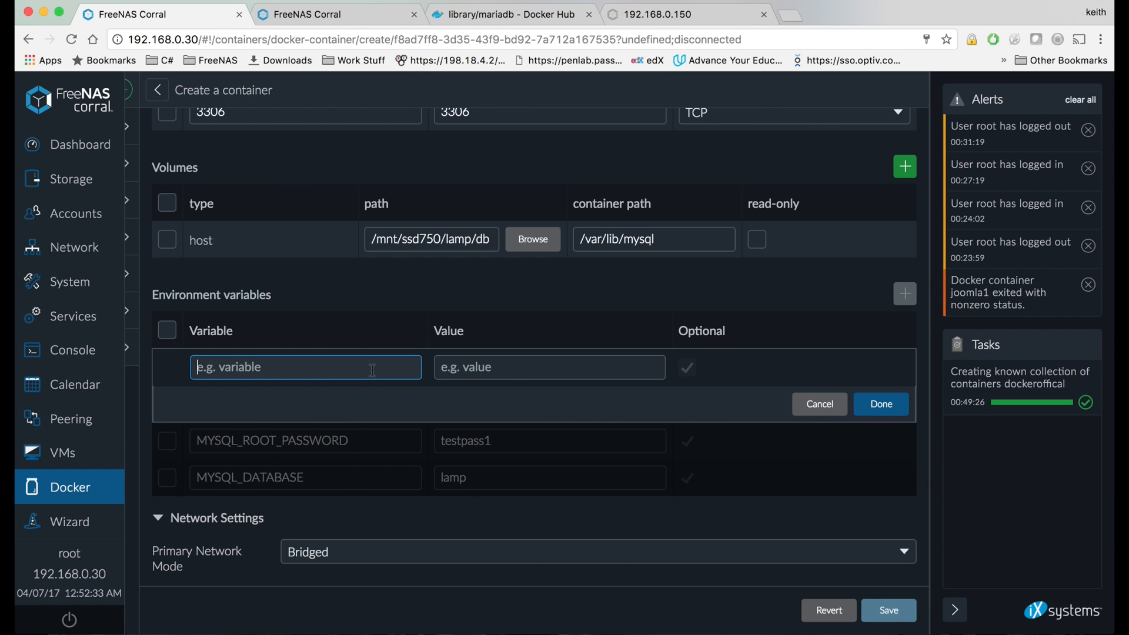
text(MYSQL_USER)
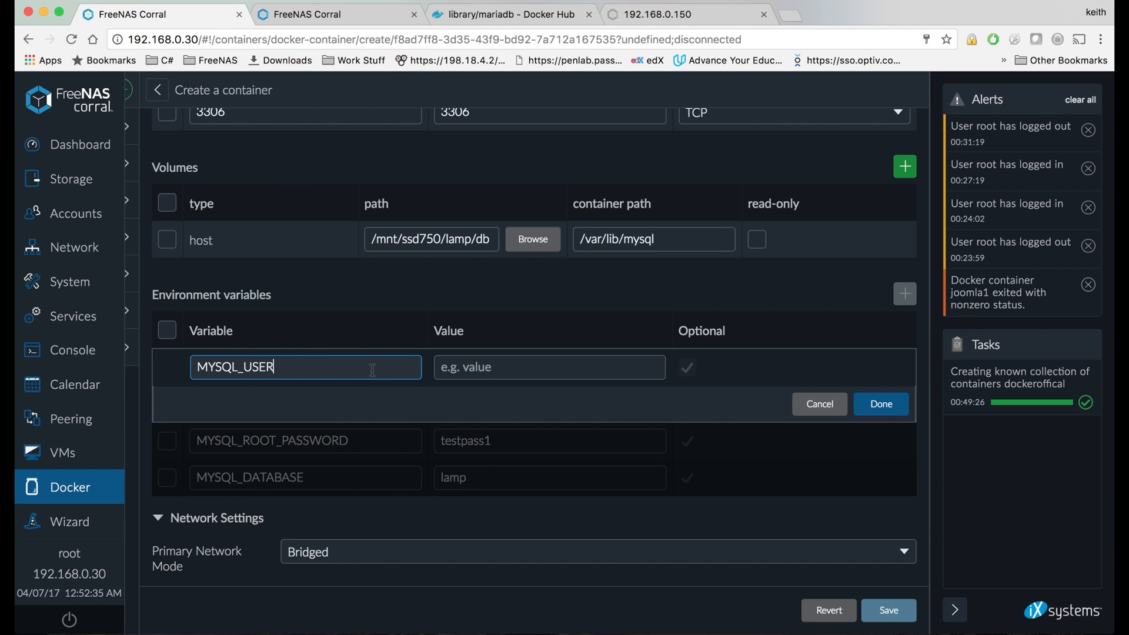
text(kwa)
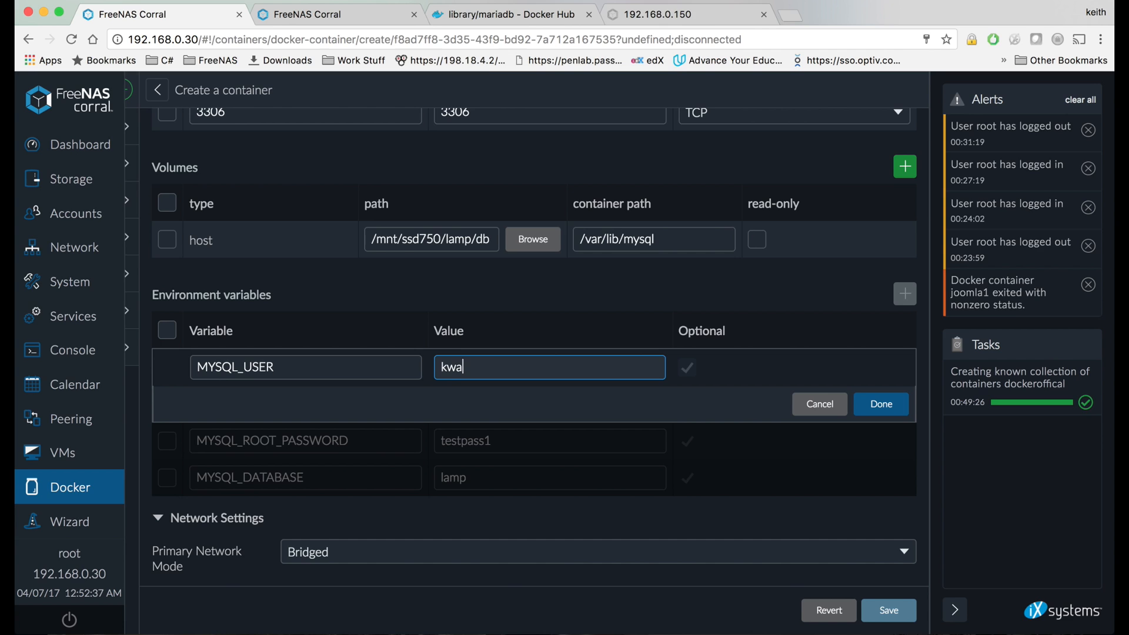
click(880, 404)
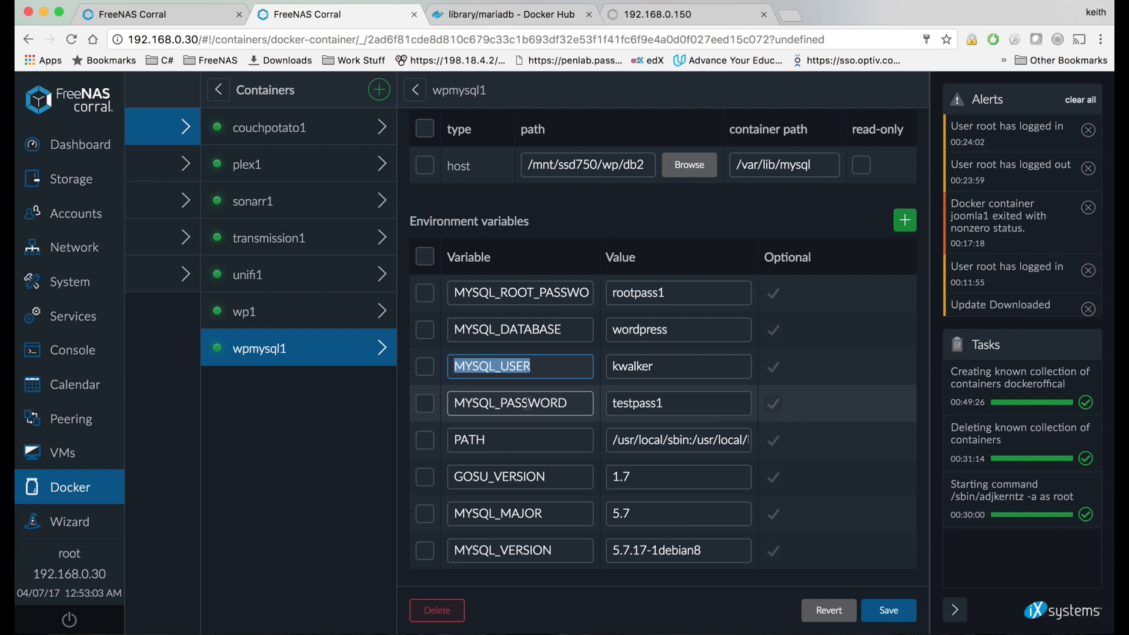
right_click(519, 403)
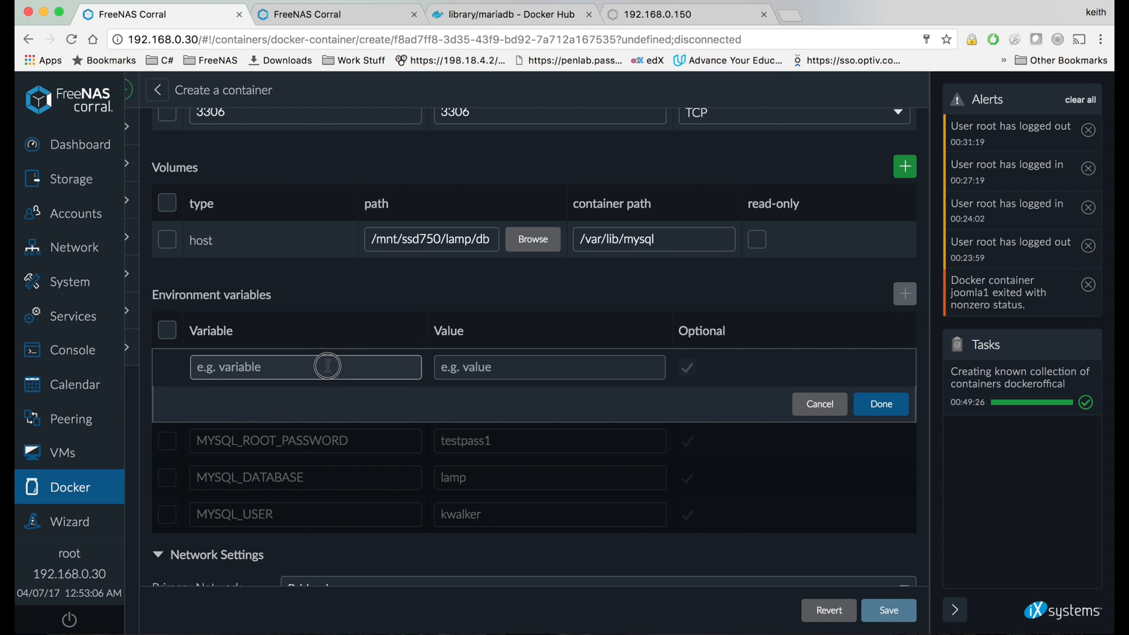
text(MYSQL_PASSWORD)
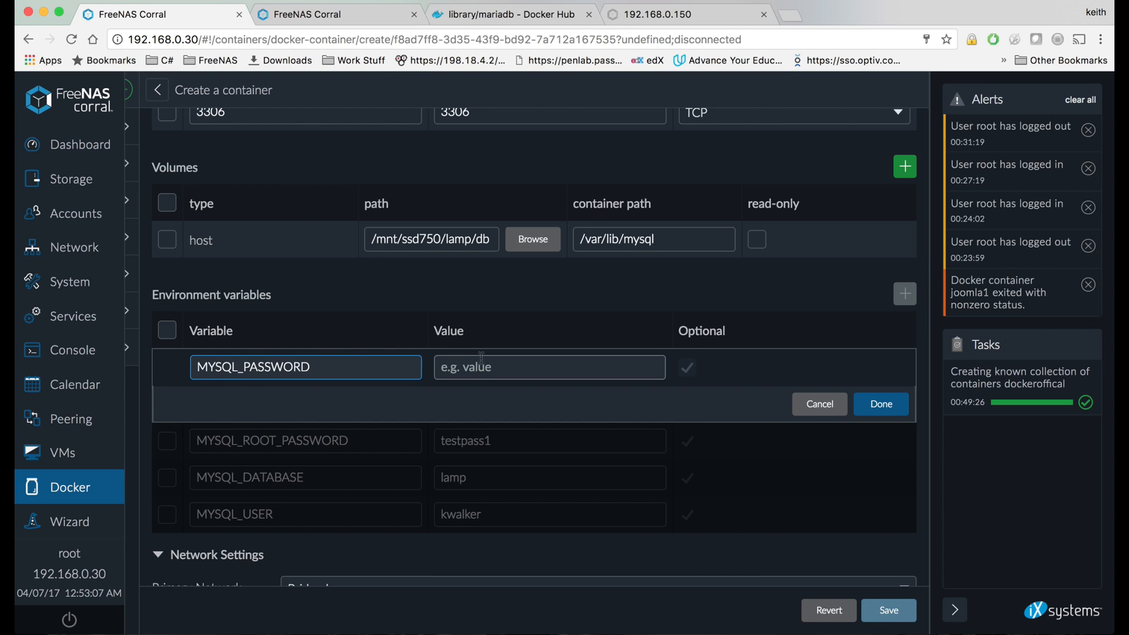
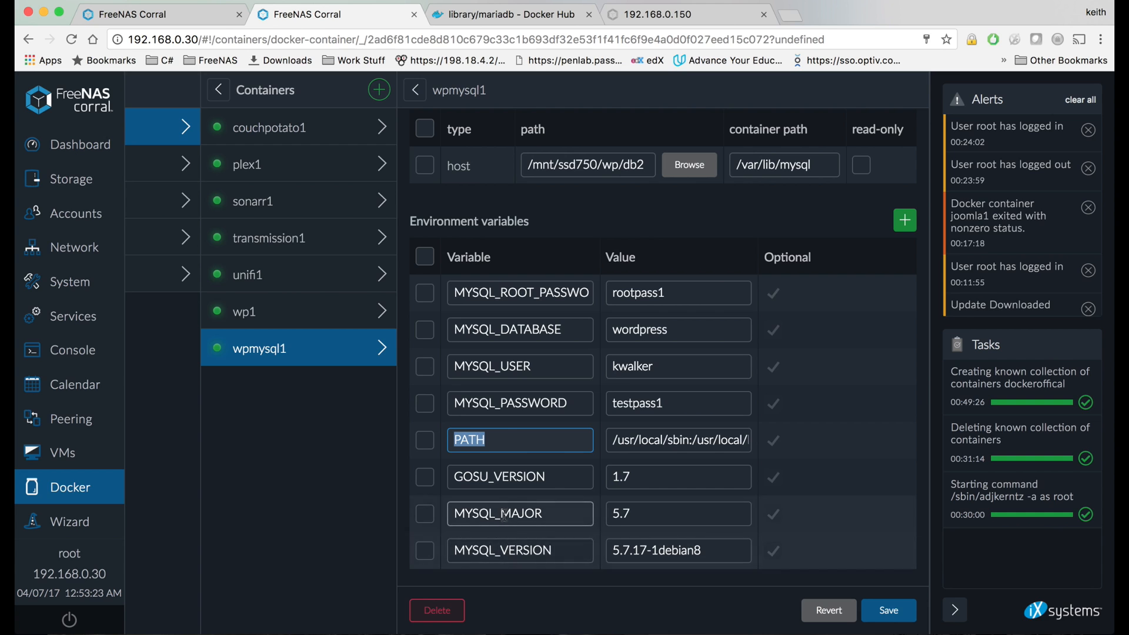
scroll(down, 3)
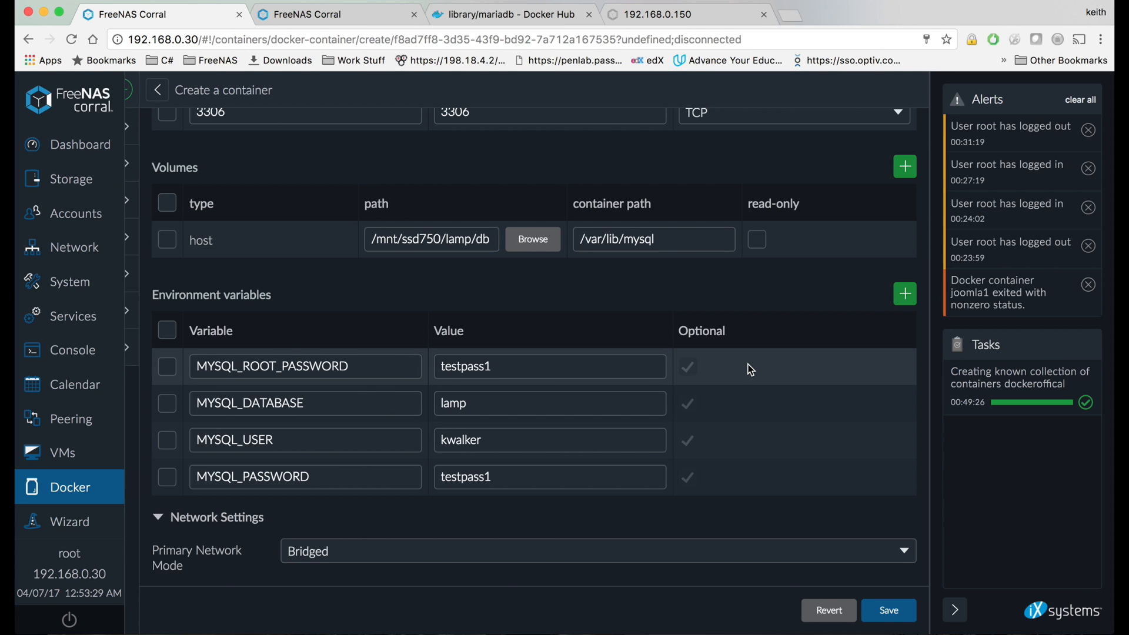
scroll(down, 3)
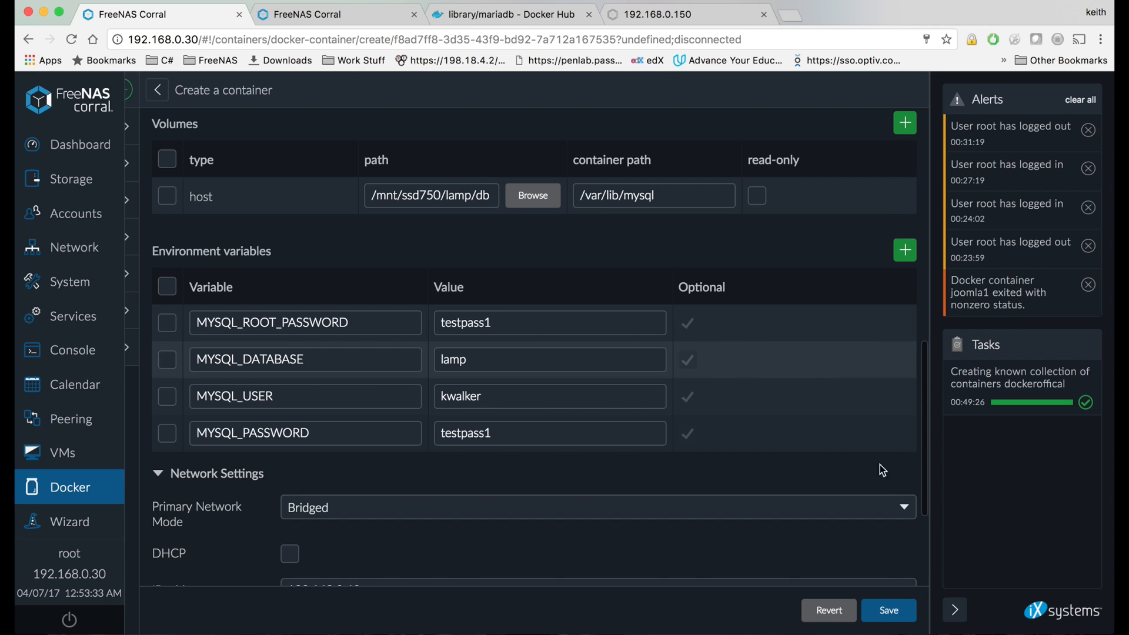
click(888, 611)
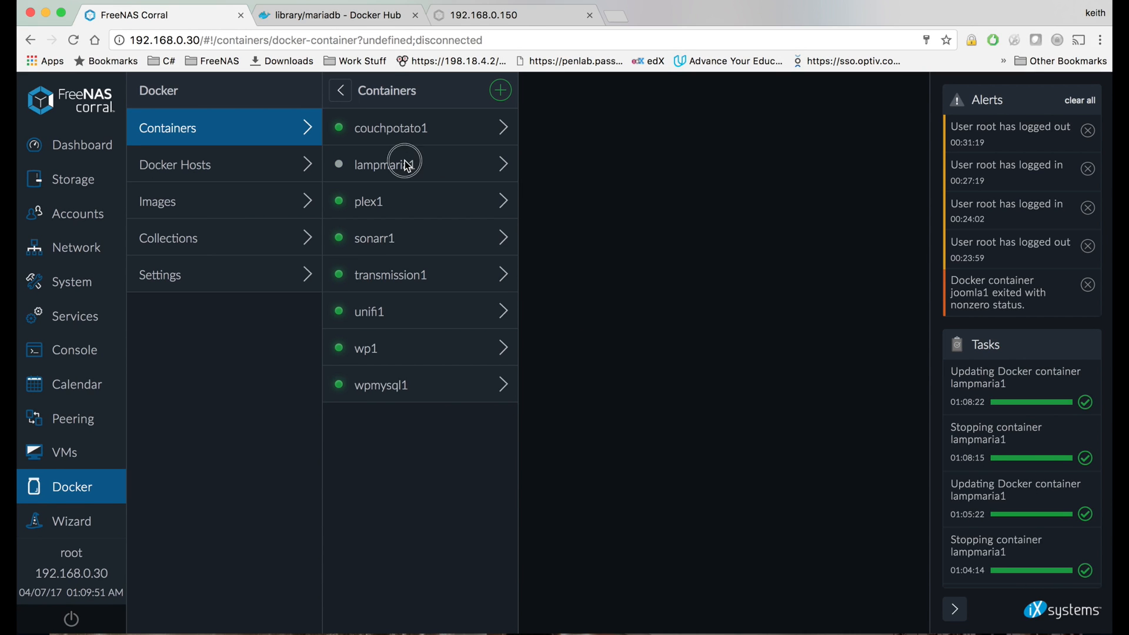
Step: Enable Autostart on lampmaria1, save and confirm the update, then reopen its details
click(381, 165)
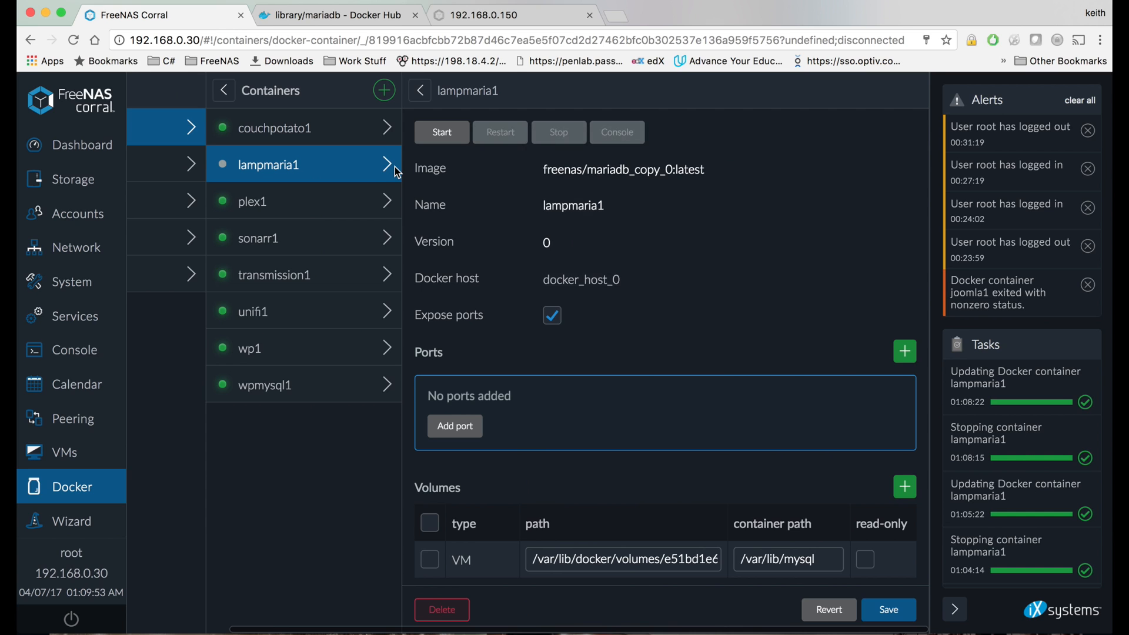
scroll(down, 3)
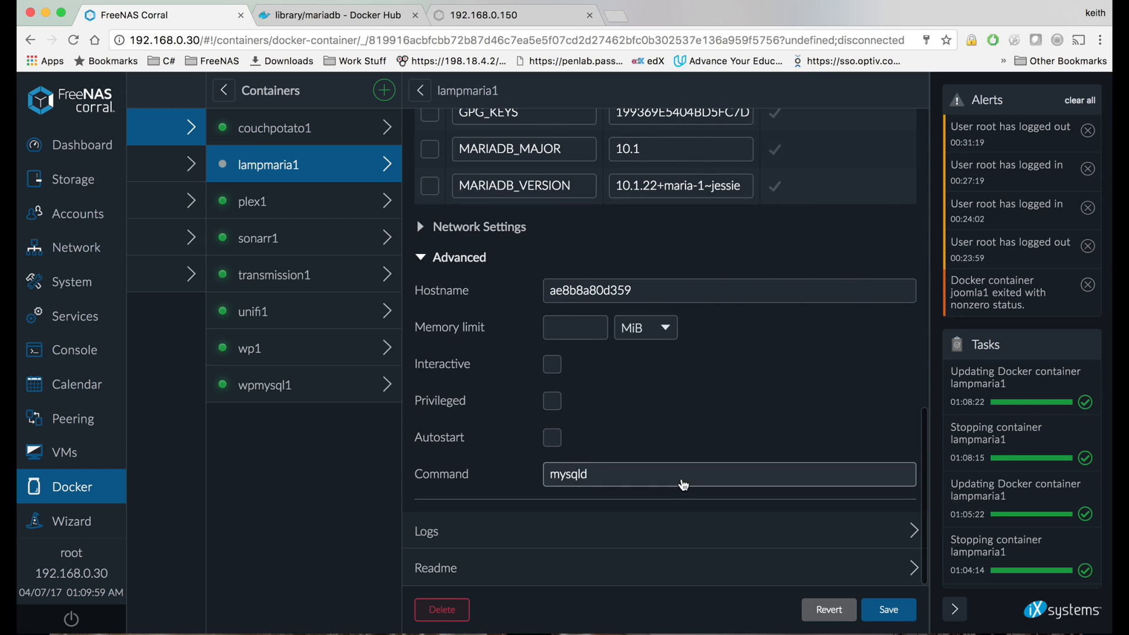
click(552, 438)
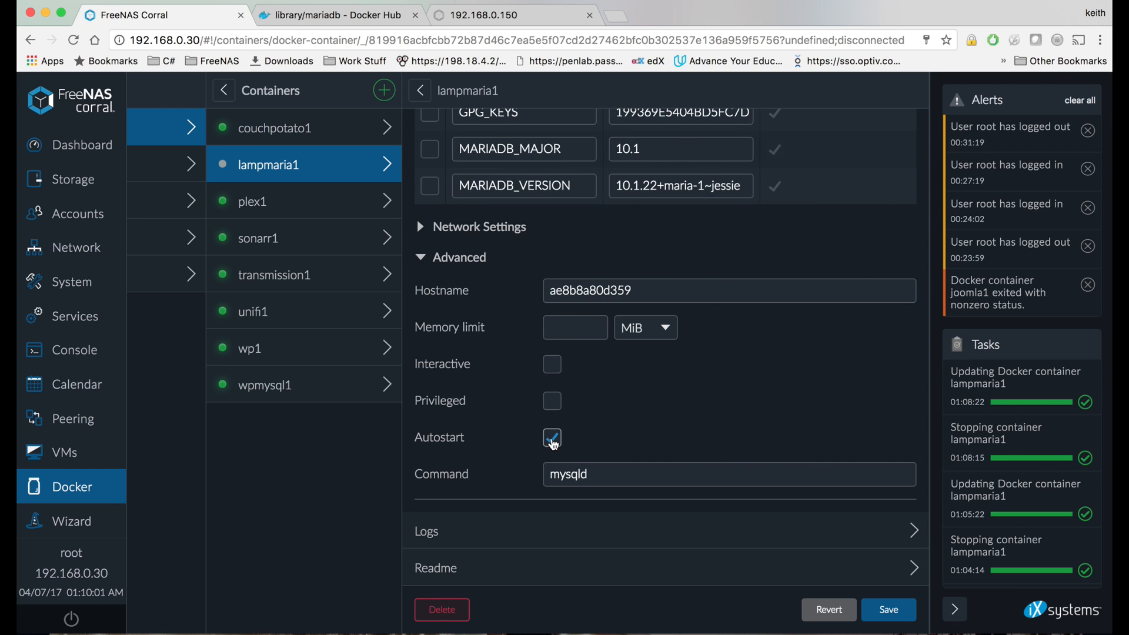
click(889, 609)
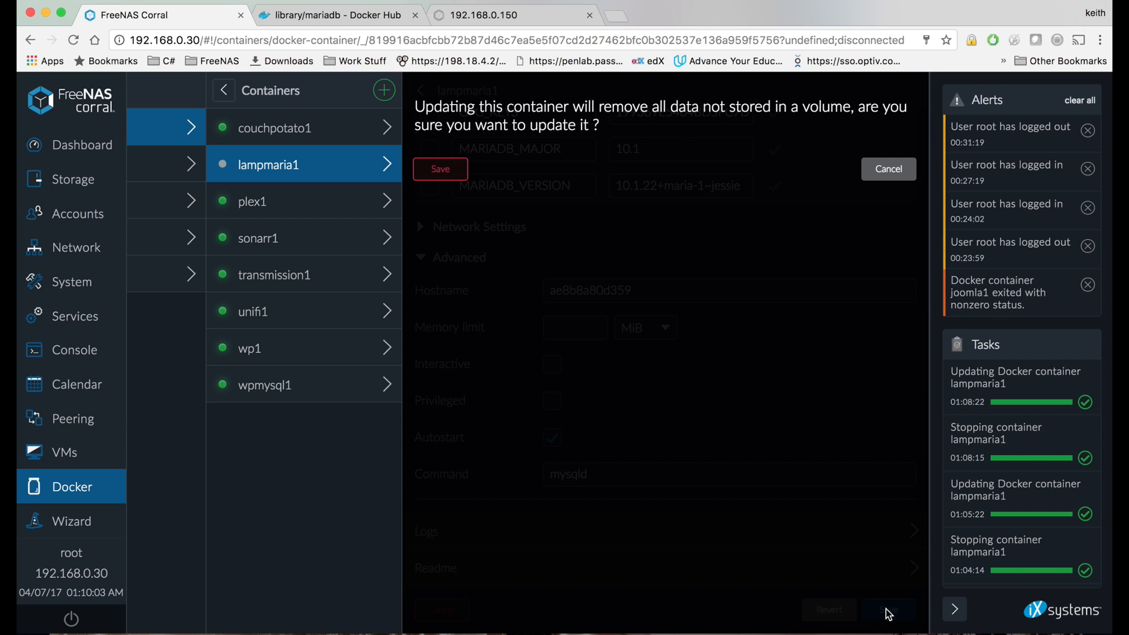
click(440, 168)
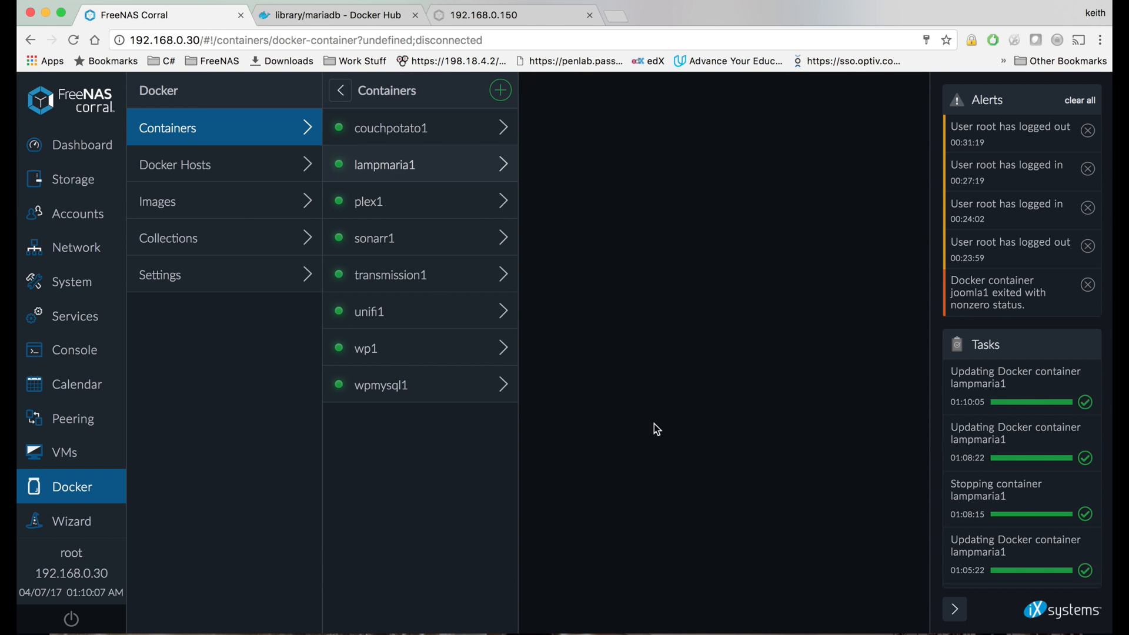
click(384, 164)
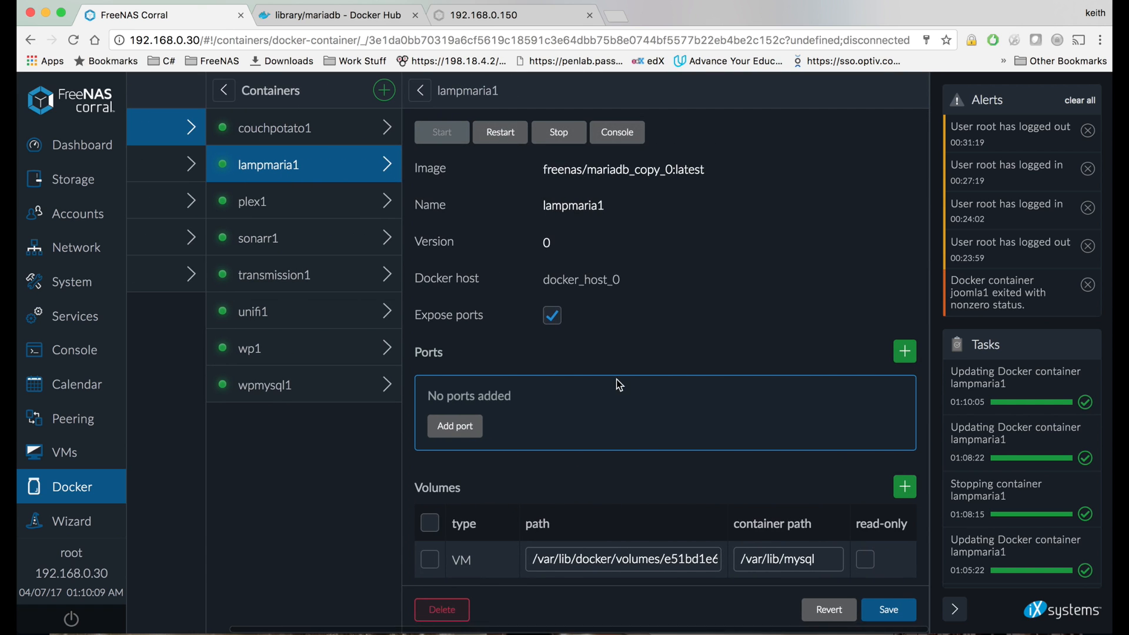
scroll(down, 3)
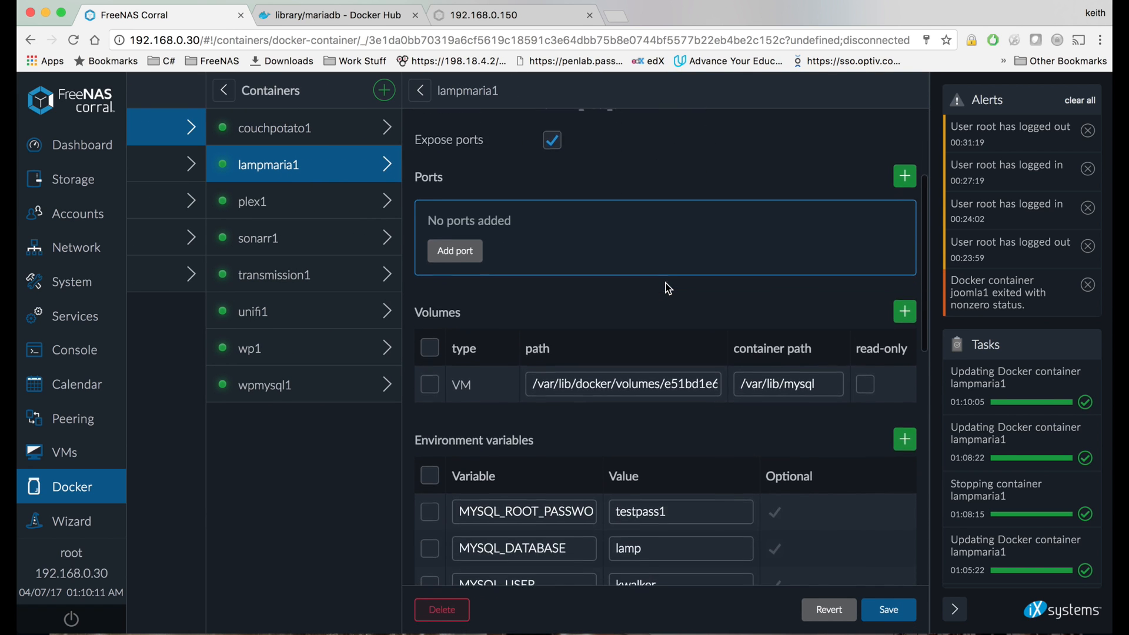
scroll(up, 3)
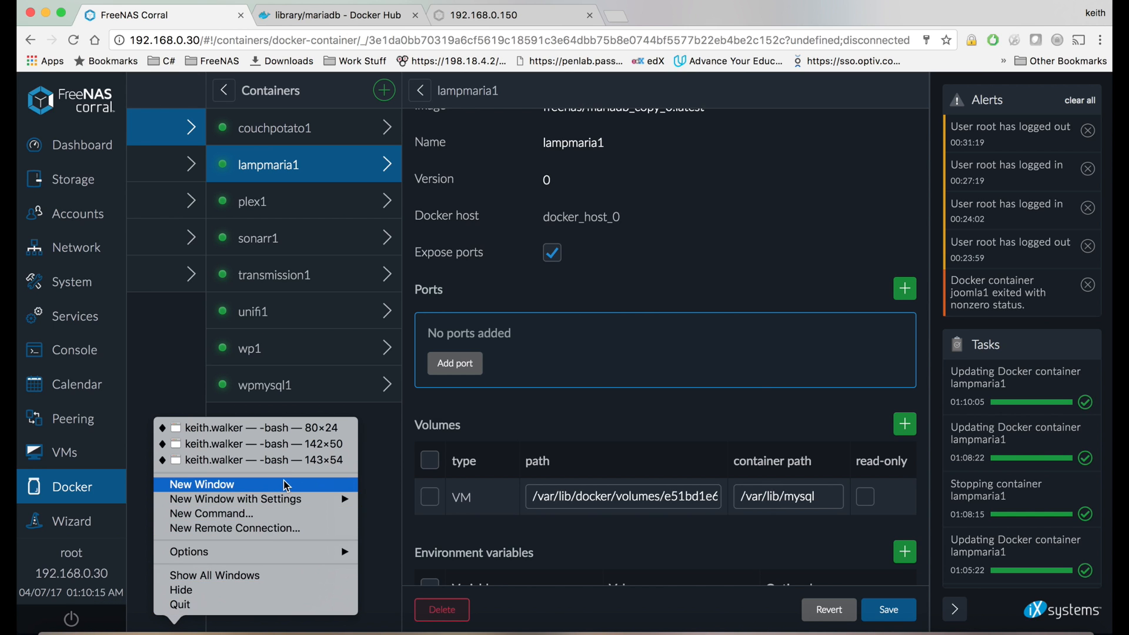
click(201, 483)
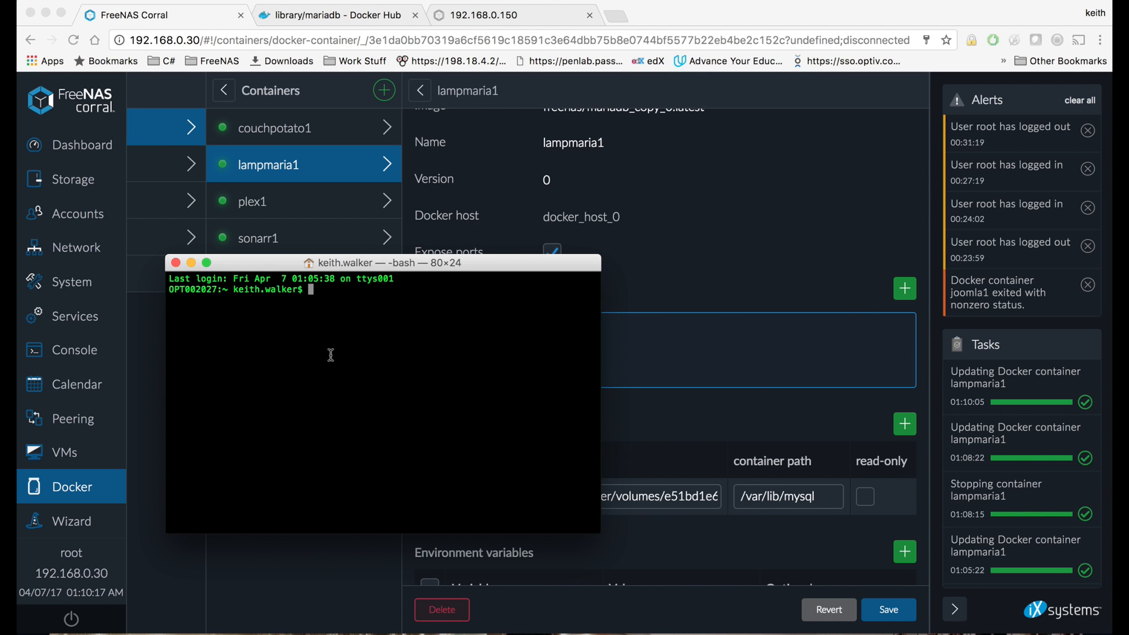
text(nmap -s)
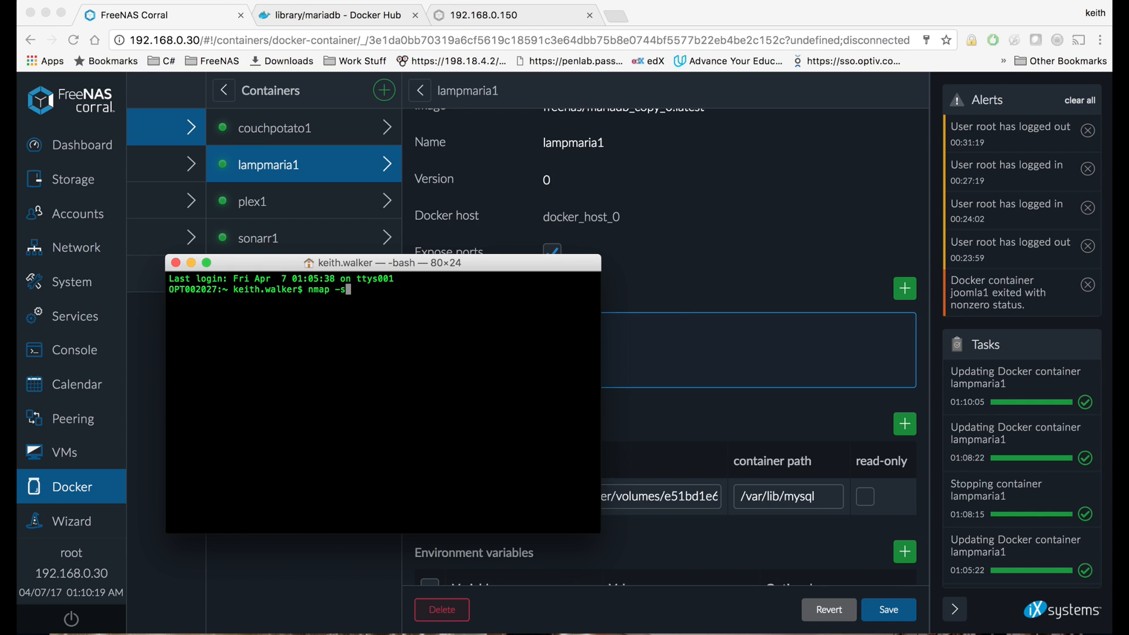
text(T)
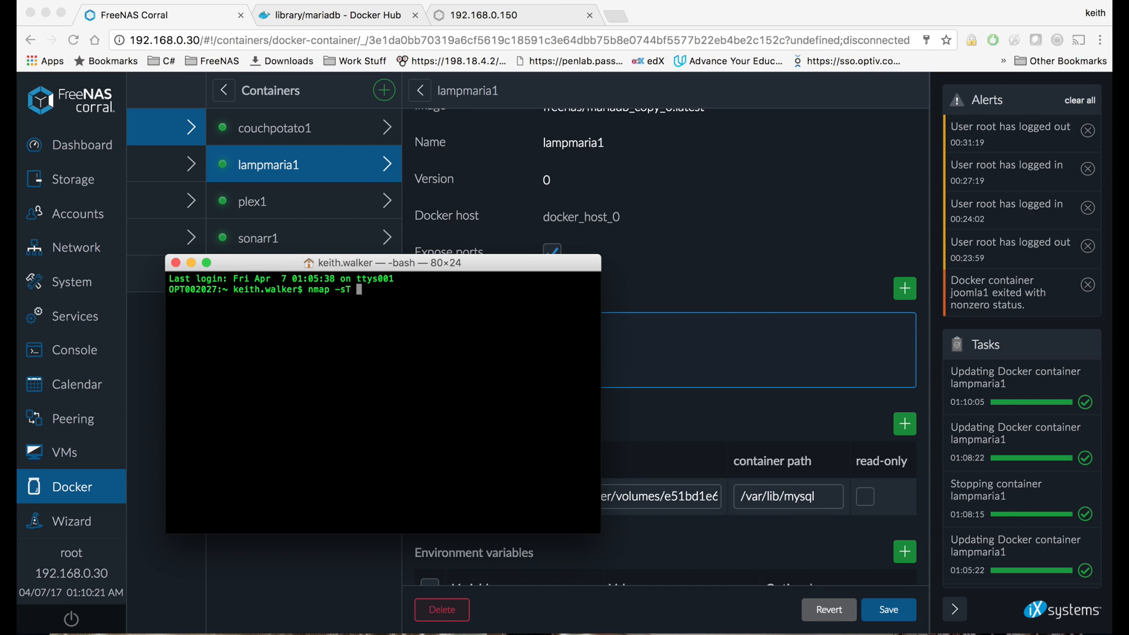
text(192.168)
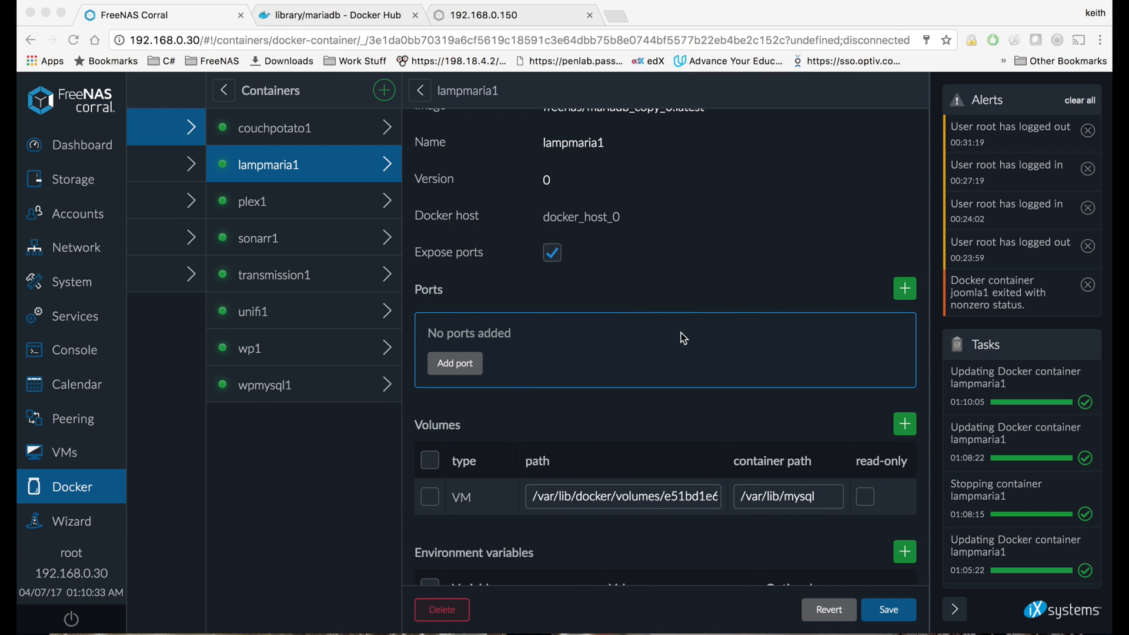
scroll(down, 3)
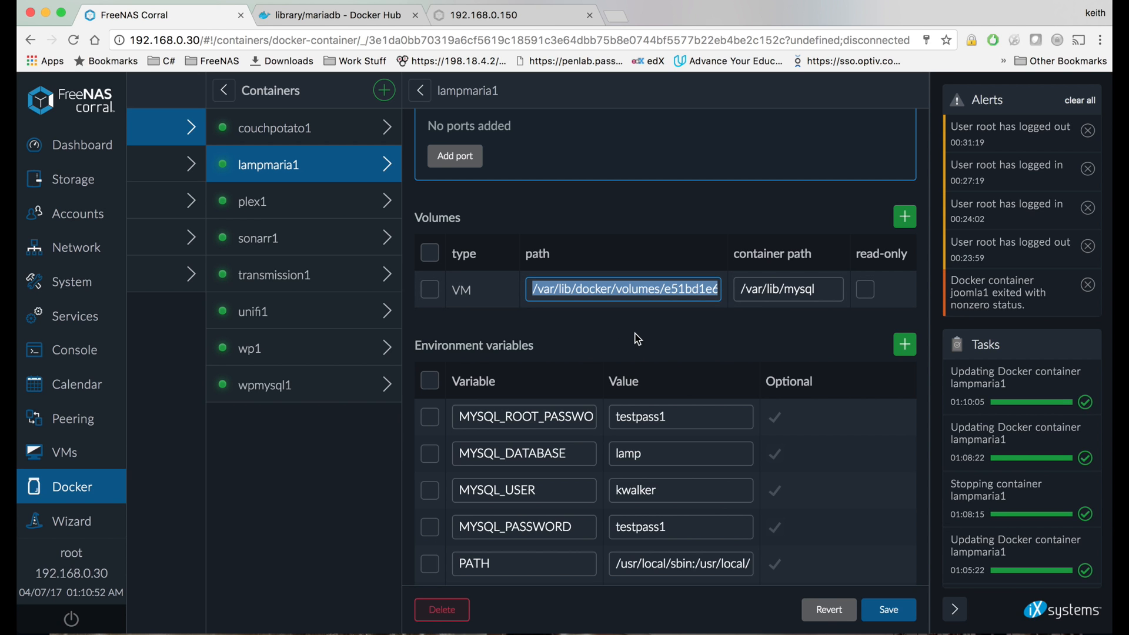
scroll(down, 3)
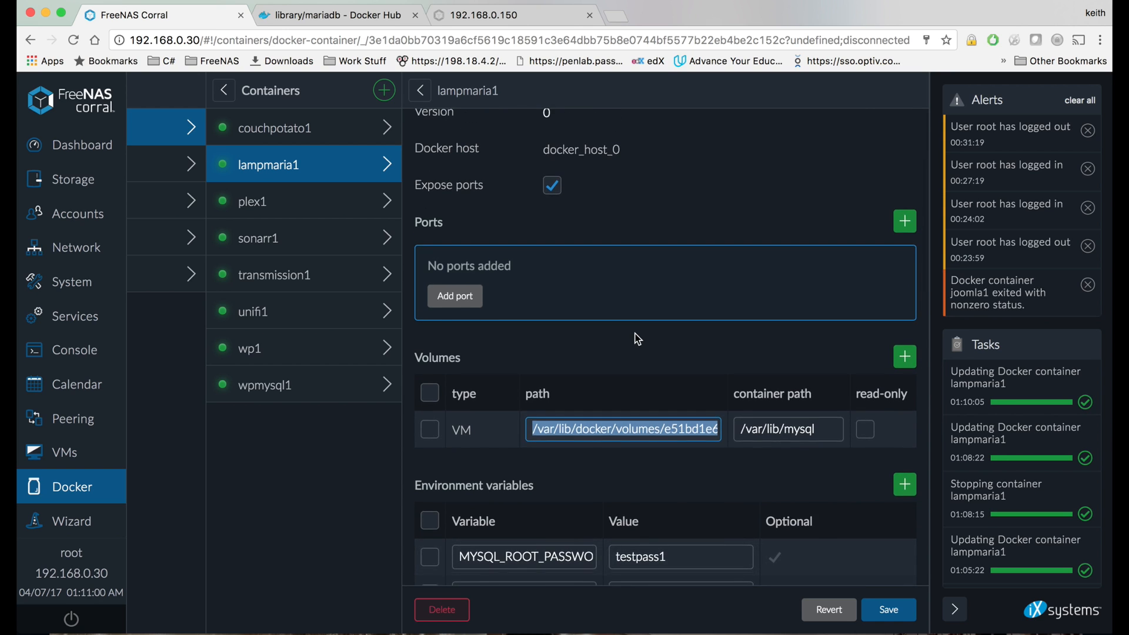
scroll(down, 3)
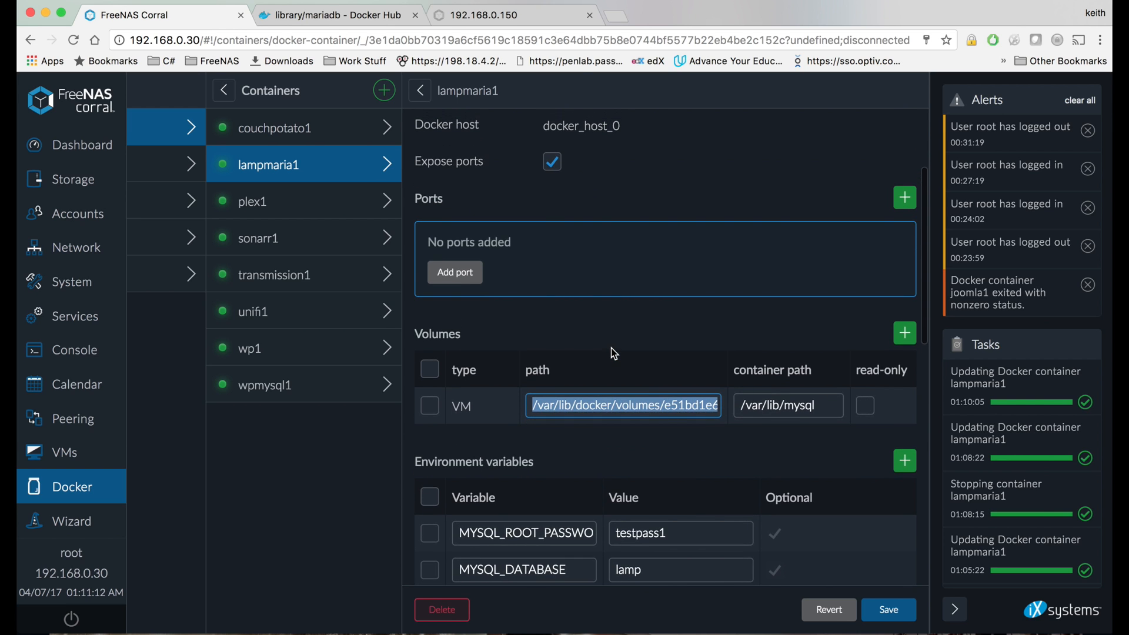
scroll(down, 3)
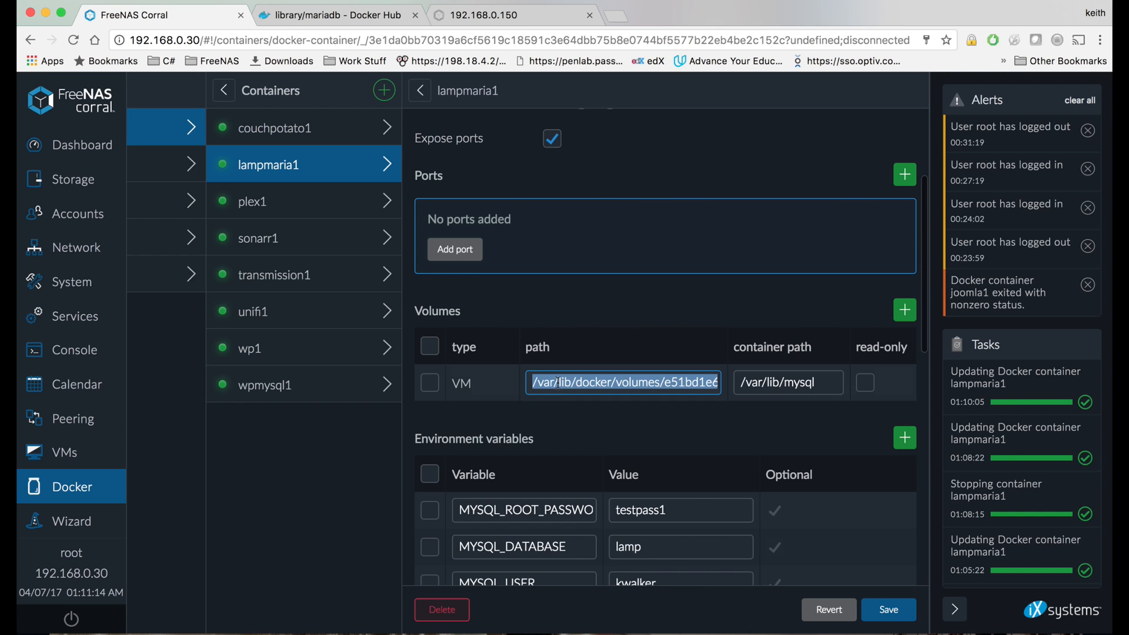
mouse_move(633, 439)
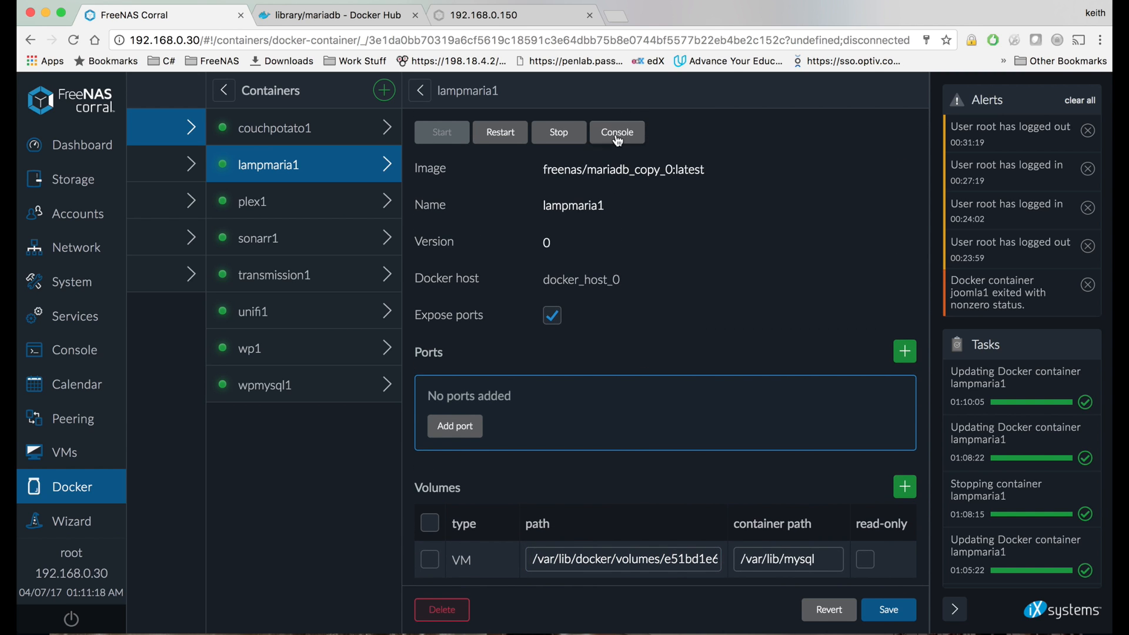
Step: Open a console into lampmaria1 and log in to MariaDB as root with mysql -u root -p
click(616, 131)
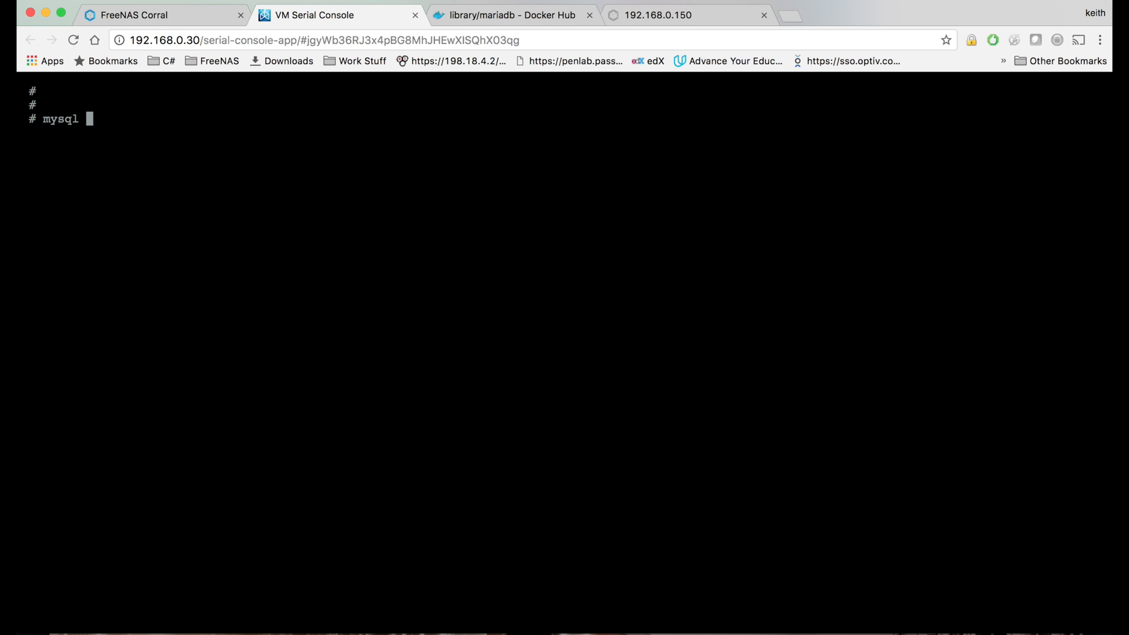
text(-u)
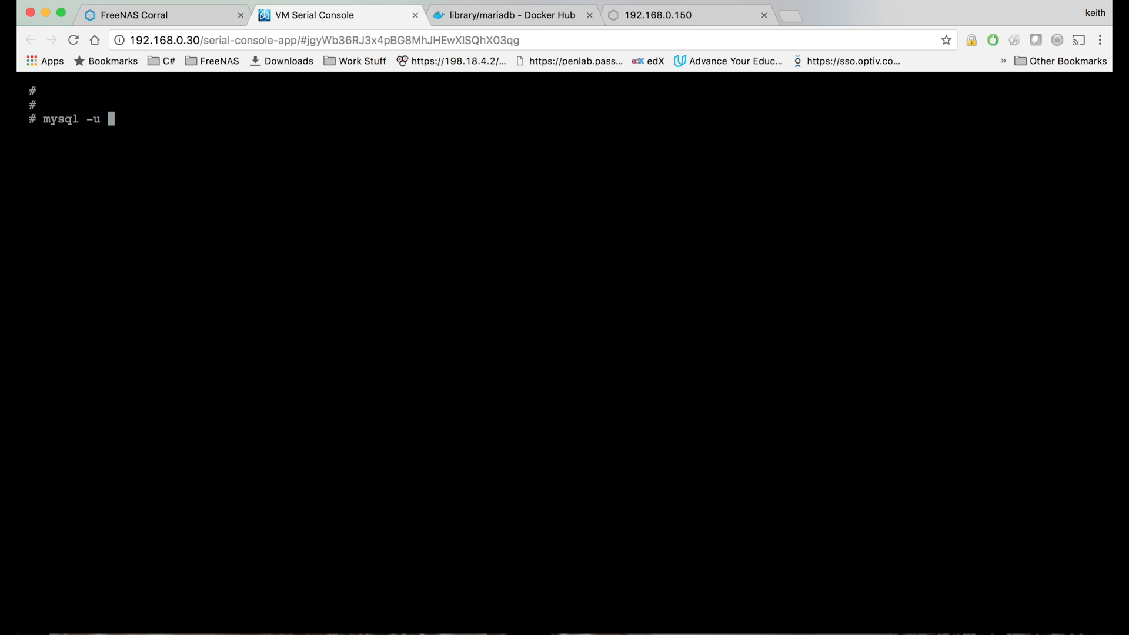
text(root -p)
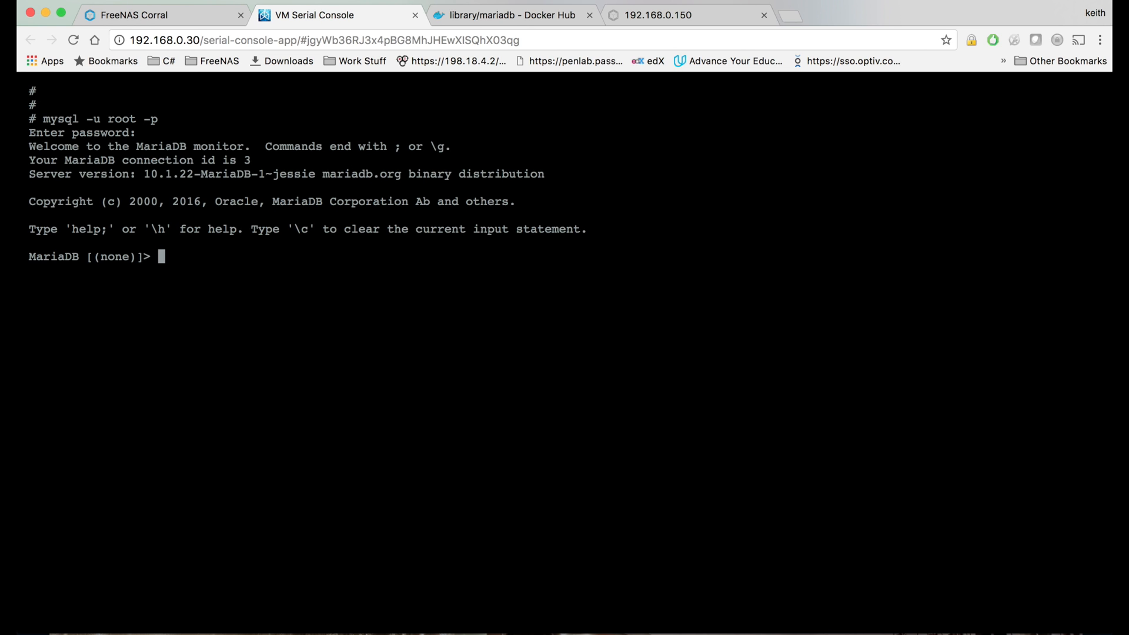
Step: Run show DATABASES; to confirm lamp is listed, then exit the client
text(show)
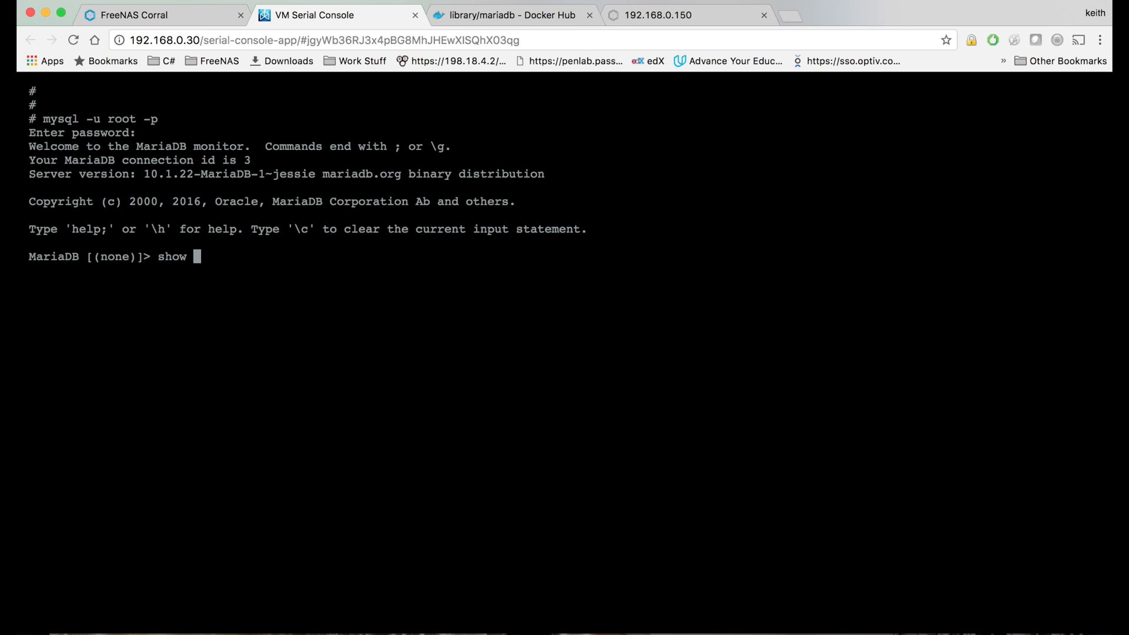
text(DATABASES;)
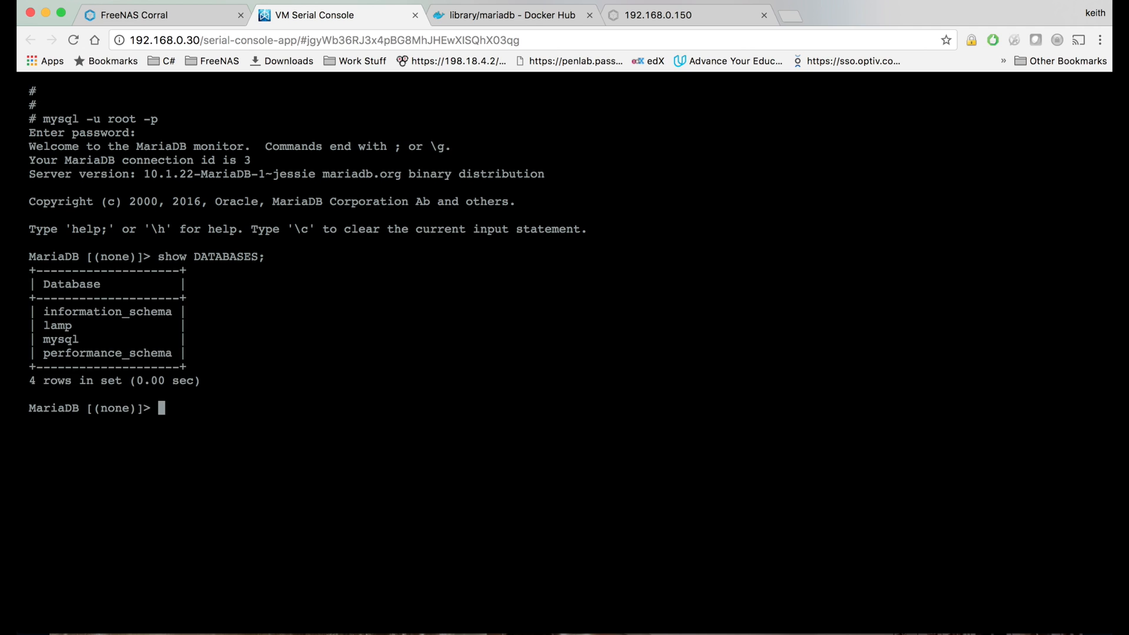
double_click(56, 326)
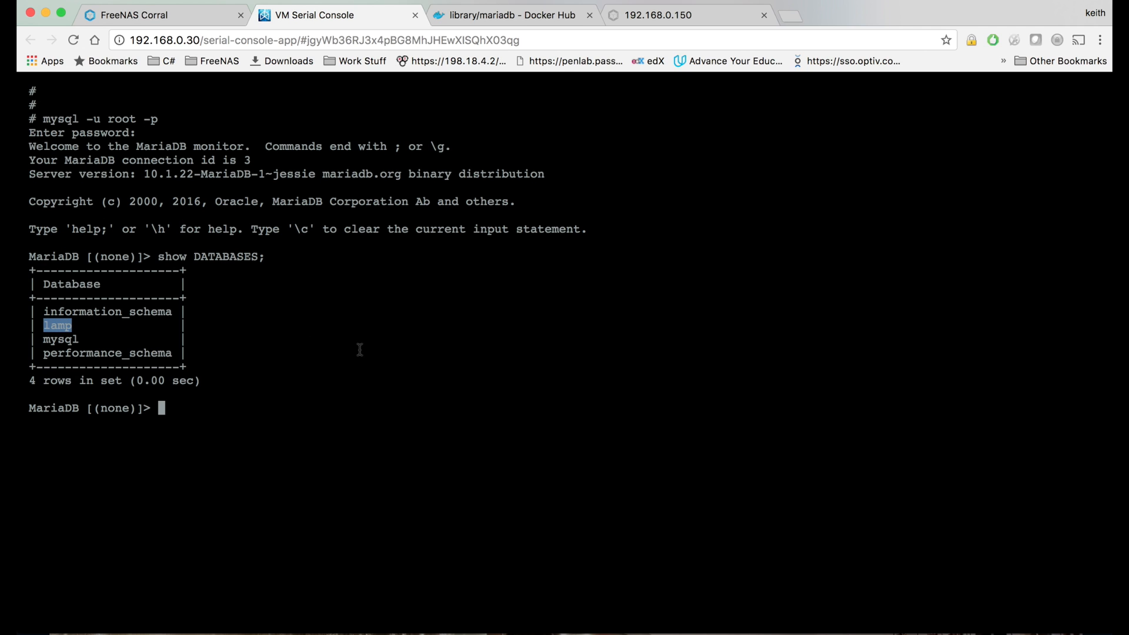
text(exit)
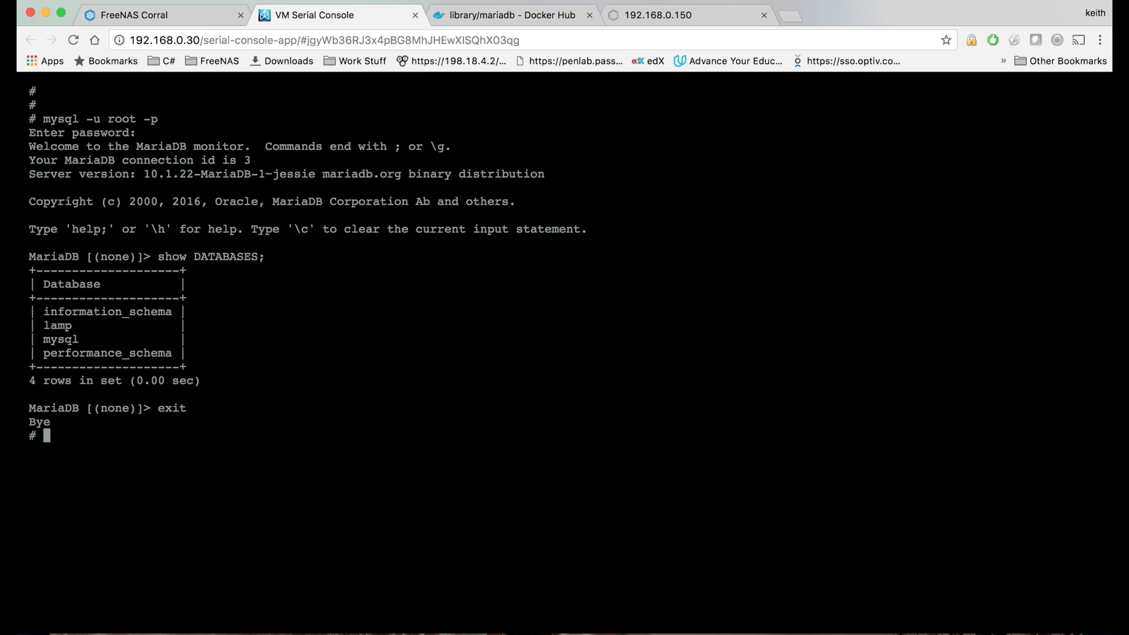
mouse_move(180, 88)
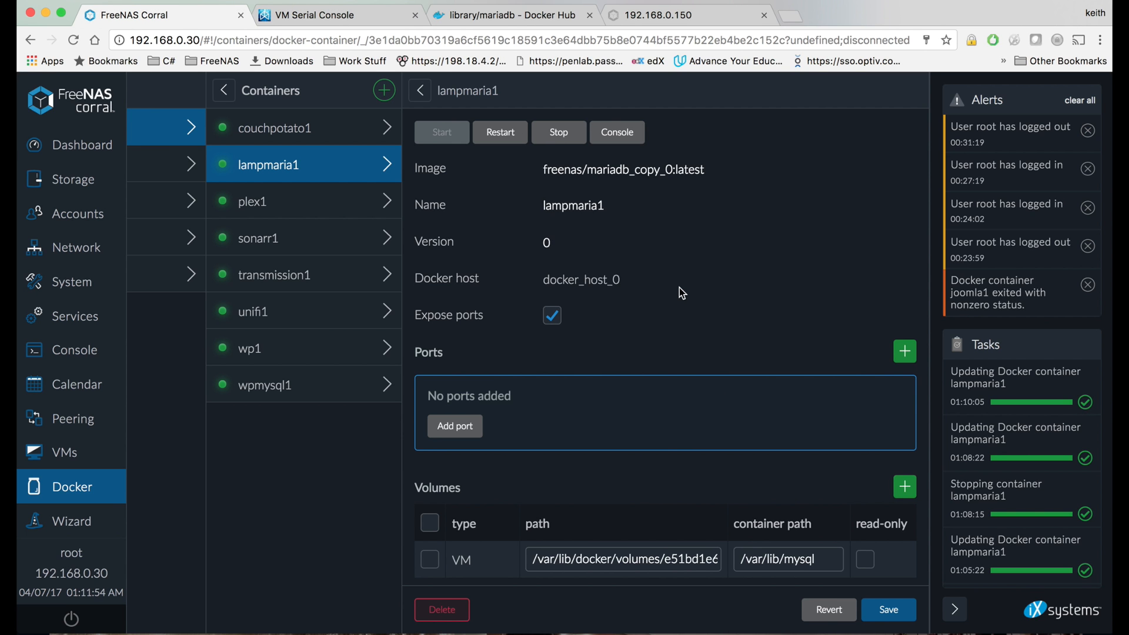
Step: Scroll the lampmaria1 details to the Advanced section to review variables and autostart
scroll(down, 3)
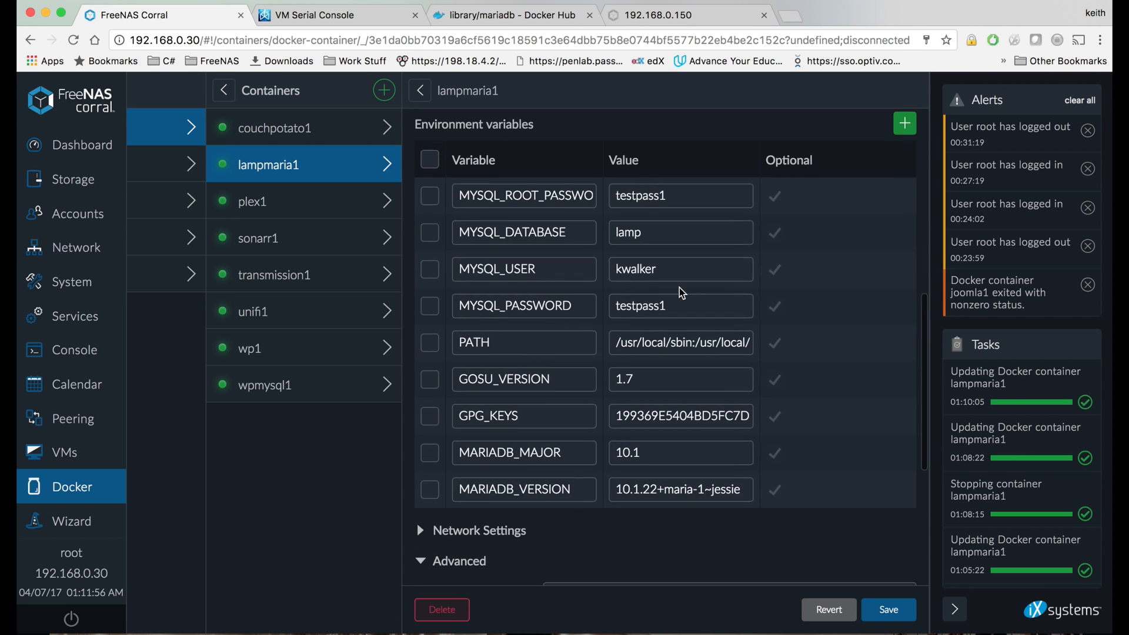
scroll(down, 3)
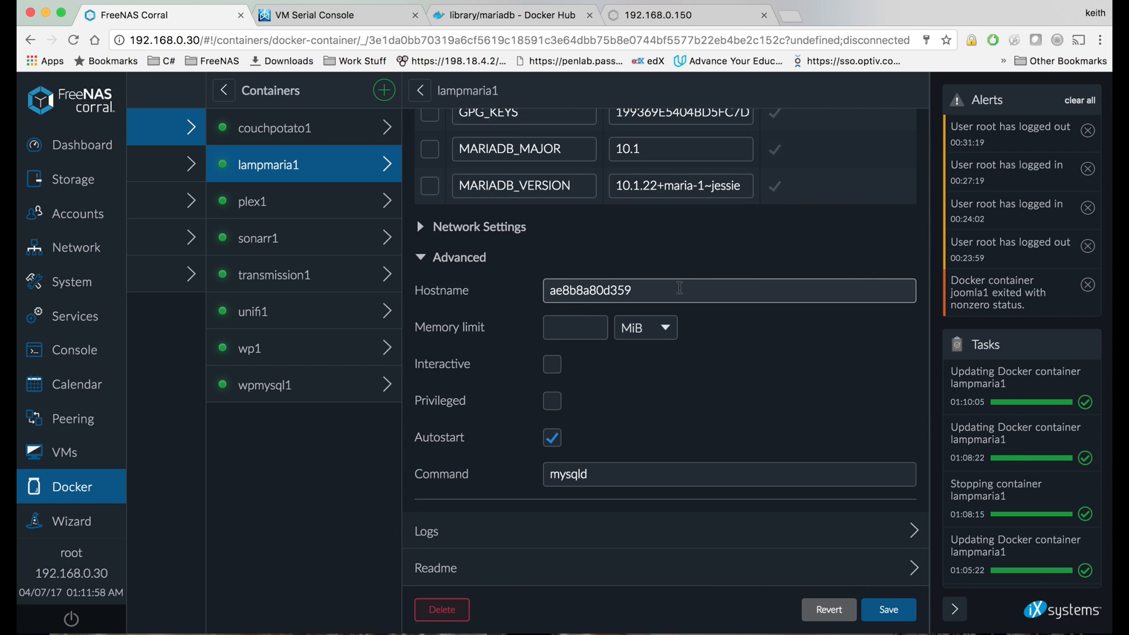